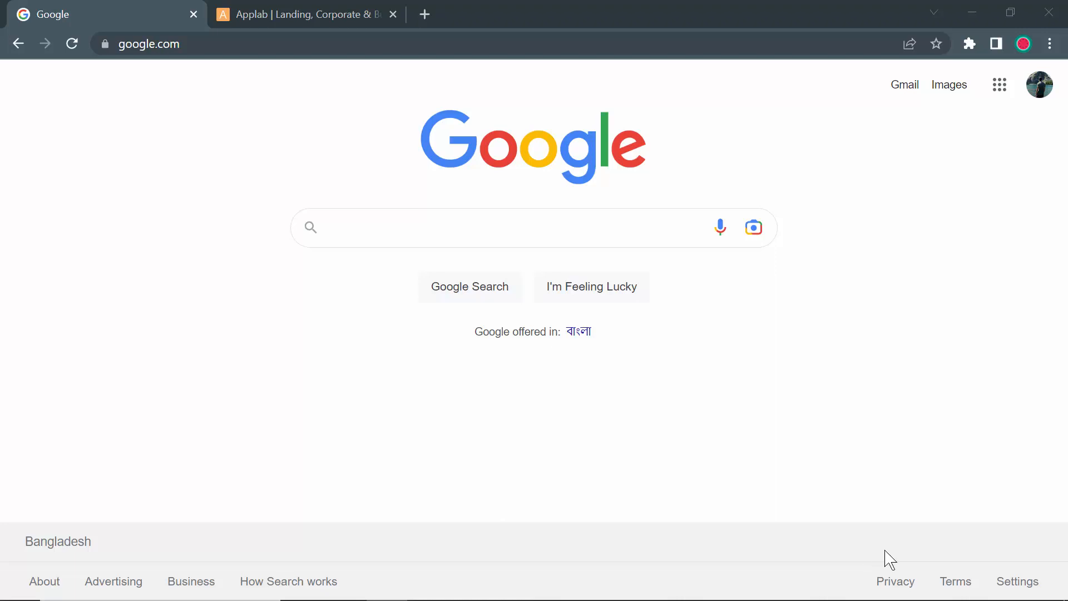
{"action": "mouse_move", "coordinate": [656, 584]}
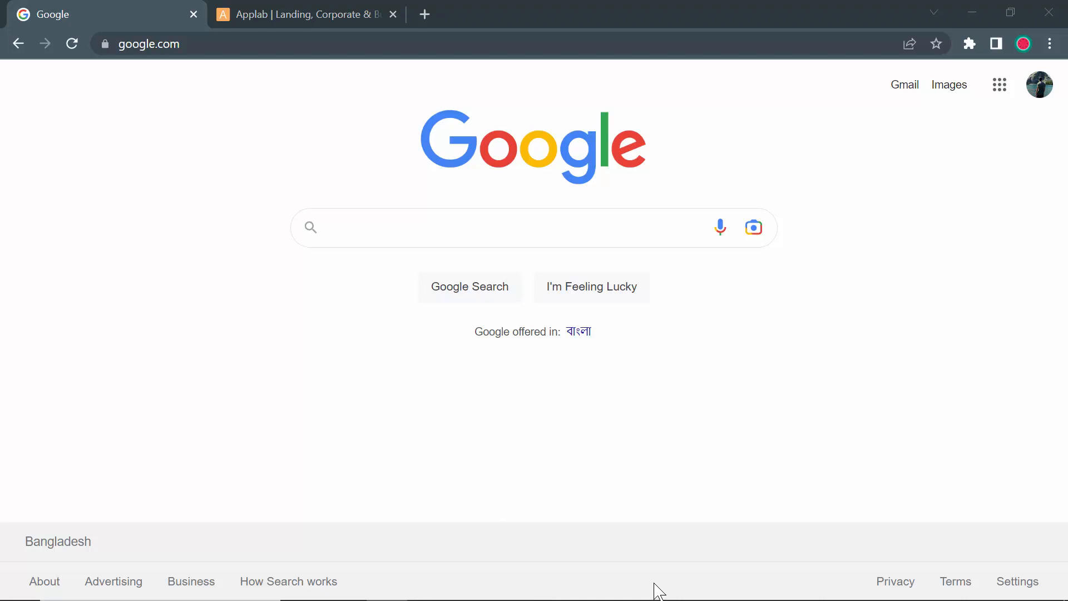
{"action": "mouse_move", "coordinate": [446, 235]}
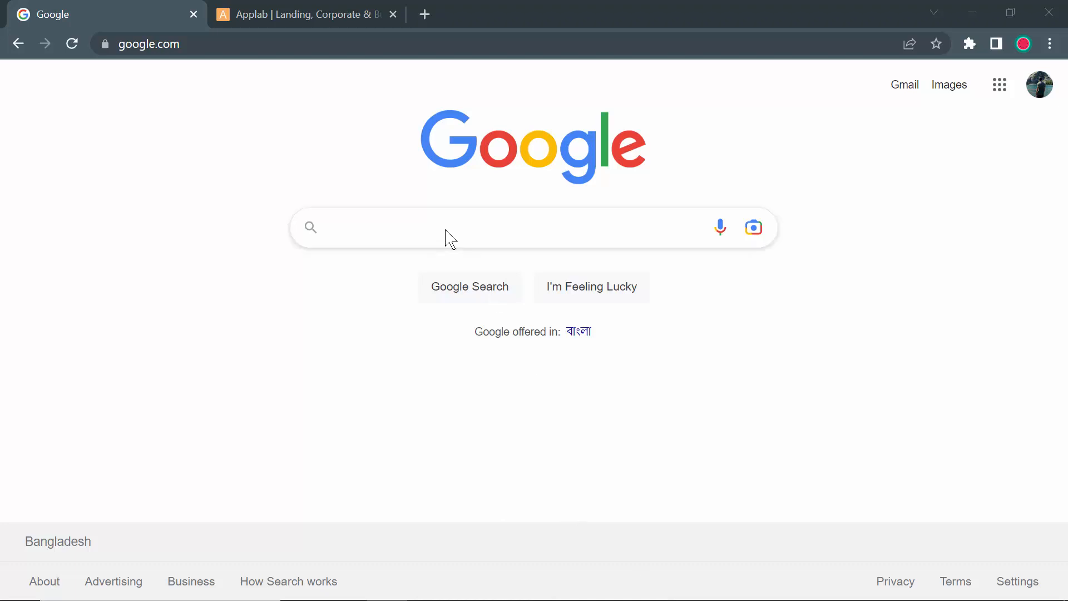
Switch to the AppLab landing page and scroll down through its content
{"action": "left_click", "coordinate": [303, 14]}
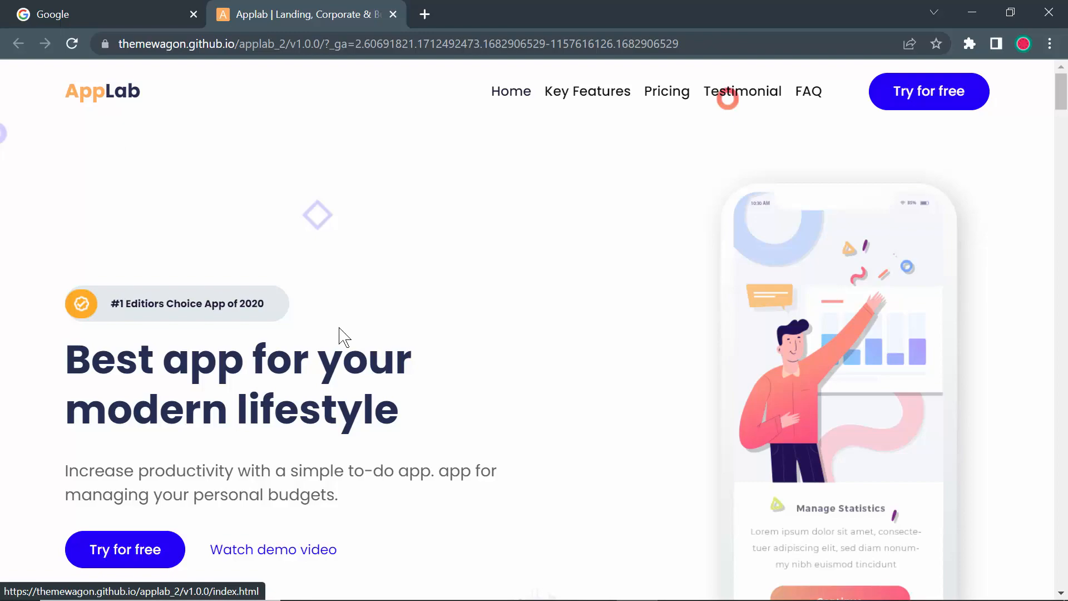
{"action": "scroll", "scroll_direction": "down", "scroll_amount": 3}
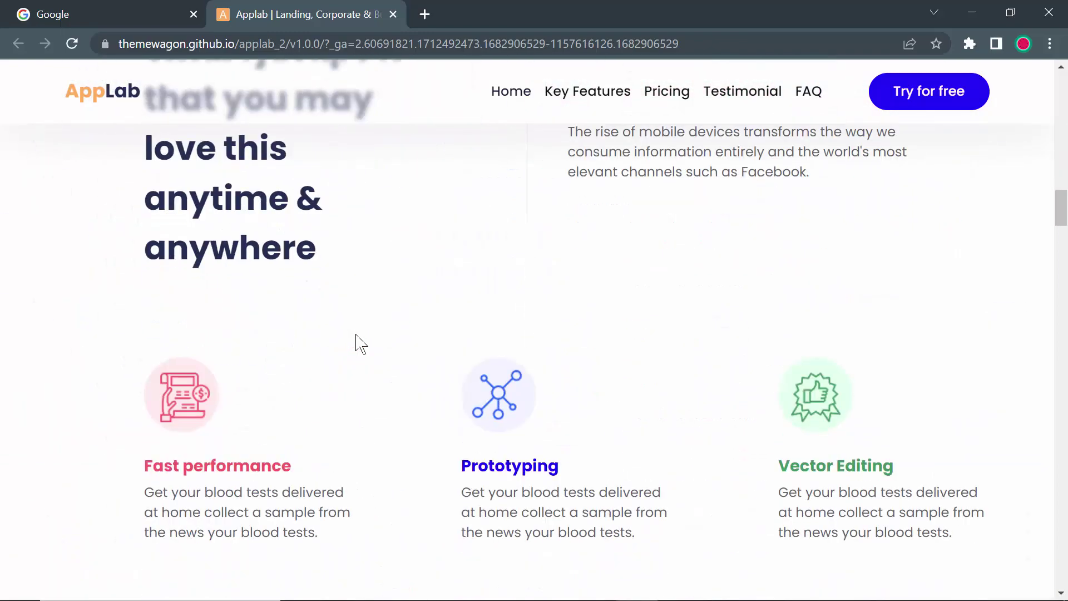
{"action": "scroll", "scroll_direction": "down", "scroll_amount": 3}
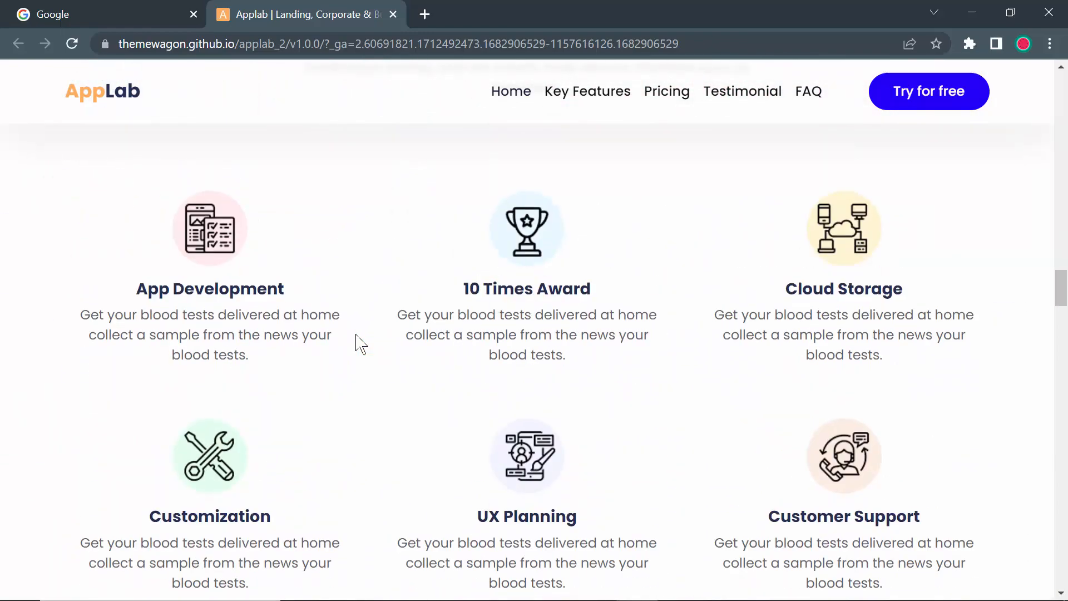
{"action": "scroll", "scroll_direction": "down", "scroll_amount": 3}
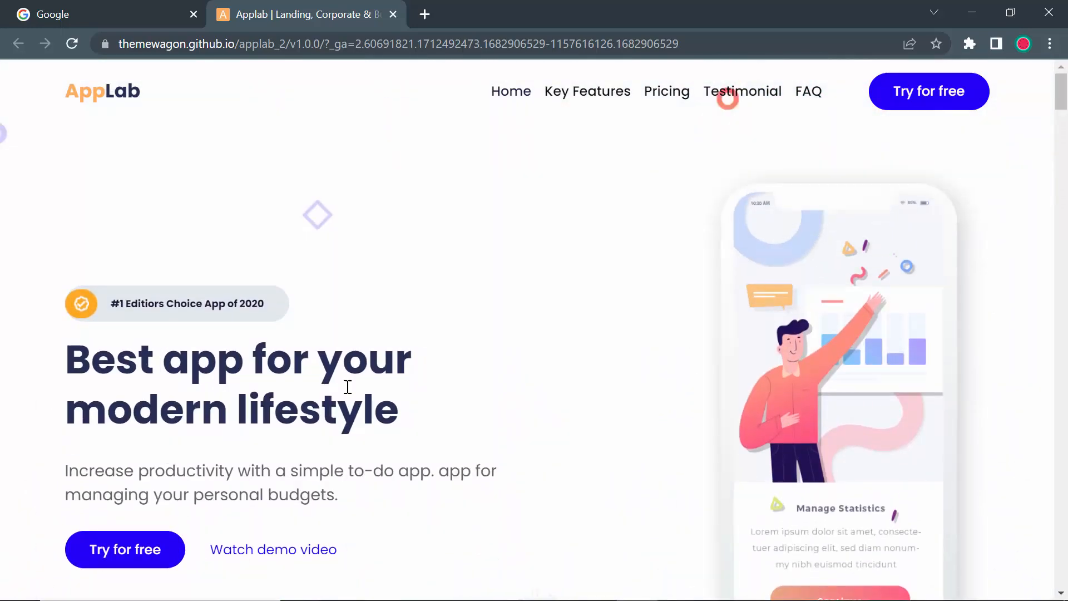
{"action": "mouse_move", "coordinate": [356, 391]}
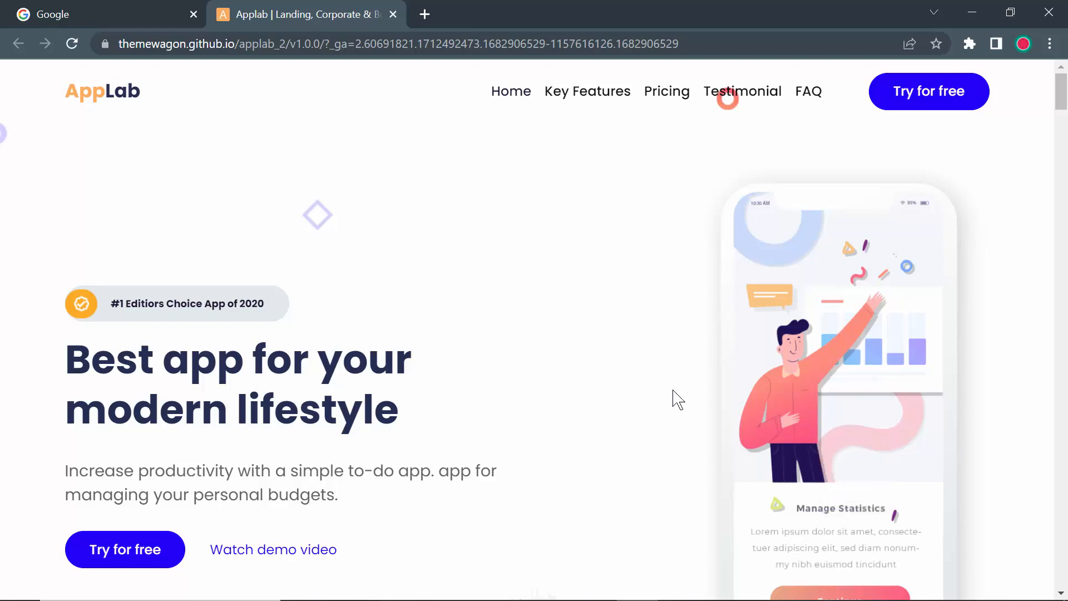
{"action": "scroll", "scroll_direction": "down", "scroll_amount": 3}
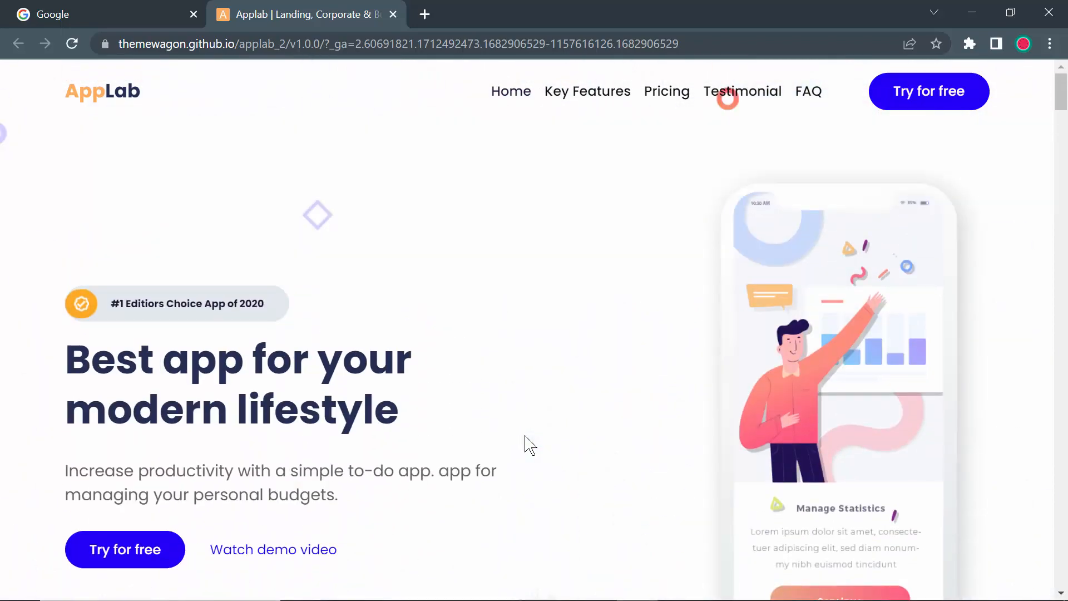
{"action": "mouse_move", "coordinate": [276, 356]}
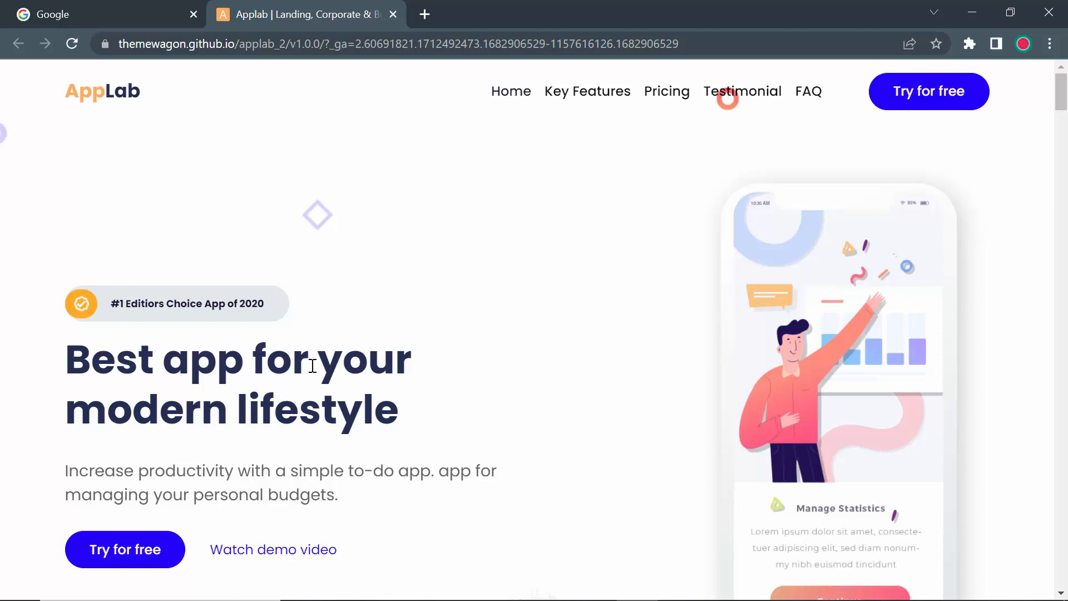
{"action": "mouse_move", "coordinate": [484, 376]}
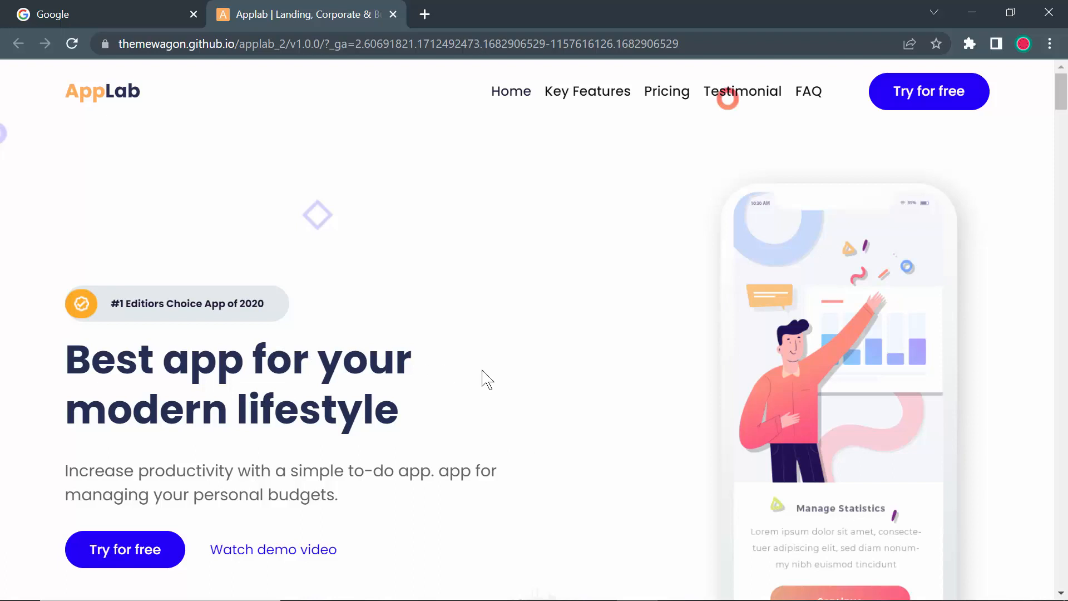
{"action": "mouse_move", "coordinate": [465, 205]}
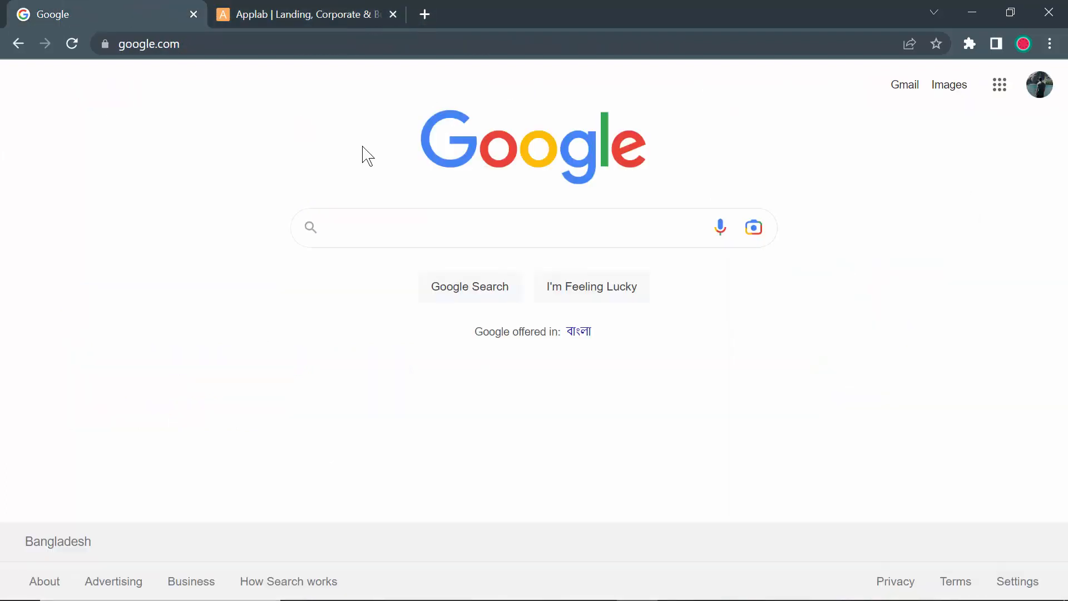
Search Google for 'save all resources' and open the Save All Resources Chrome Web Store listing
{"action": "type", "text": "s"}
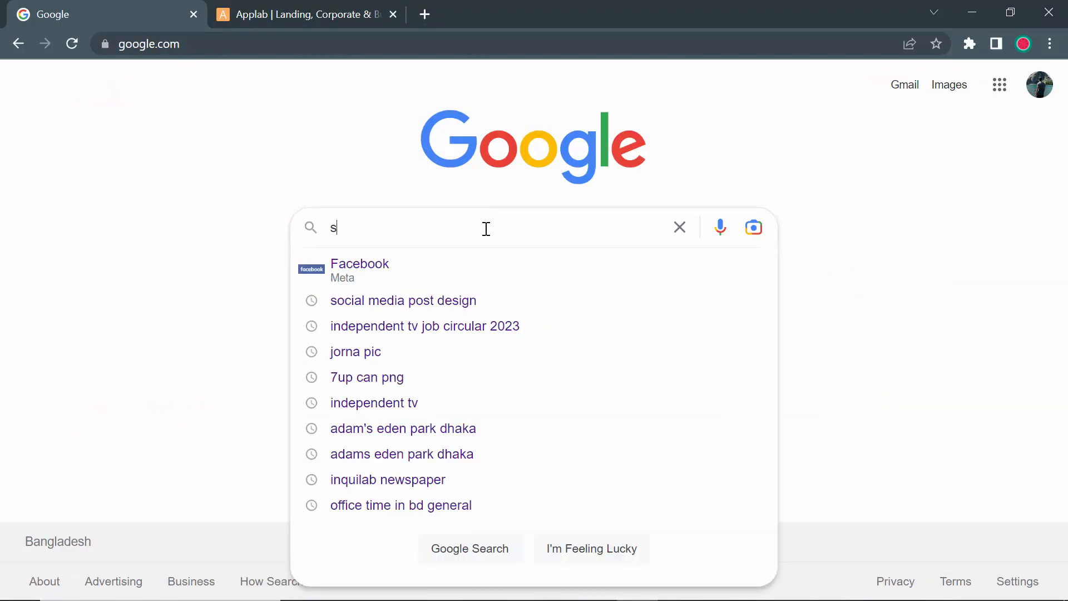
{"action": "type", "text": "ave a"}
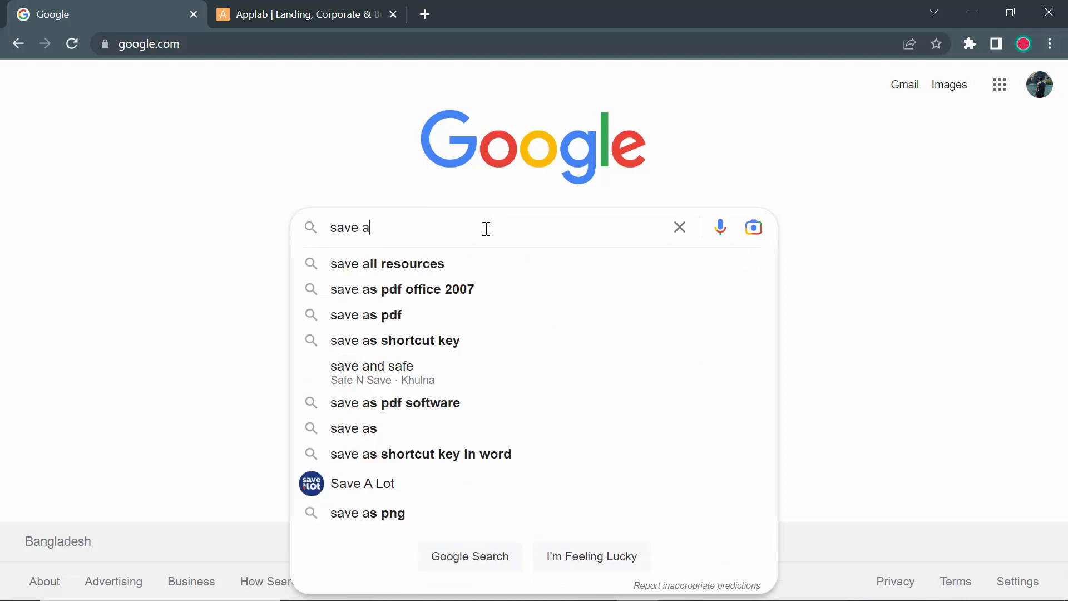
{"action": "left_click", "coordinate": [387, 263]}
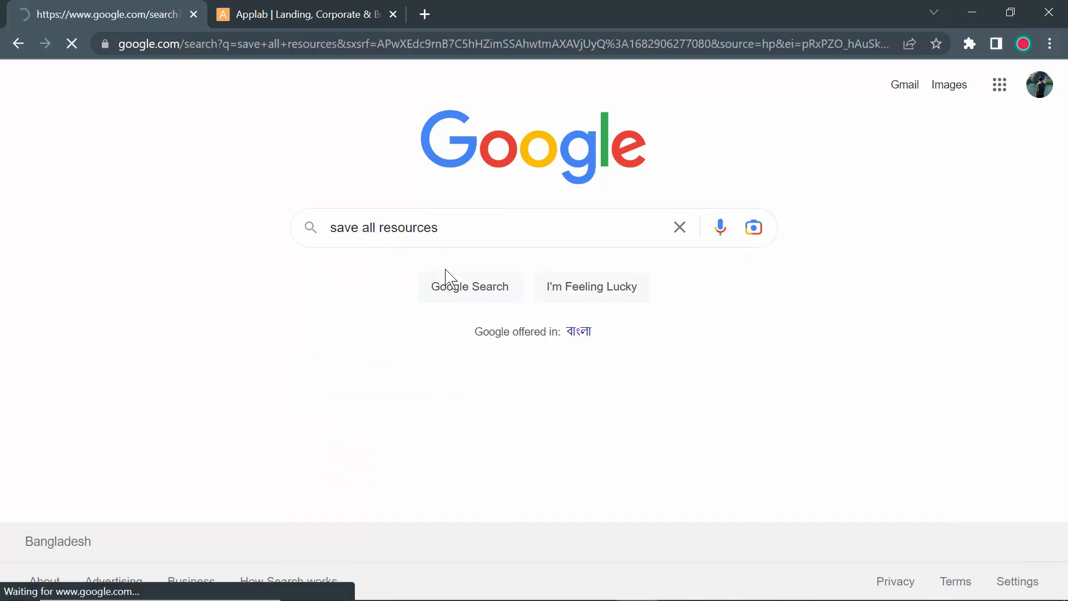
{"action": "left_click", "coordinate": [470, 287]}
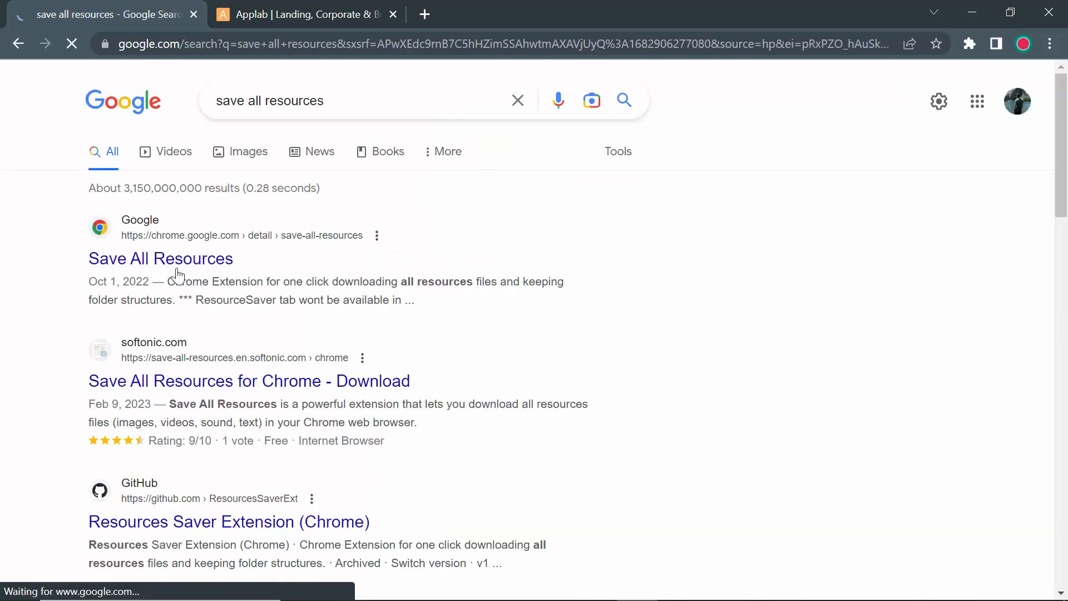
{"action": "left_click", "coordinate": [160, 258]}
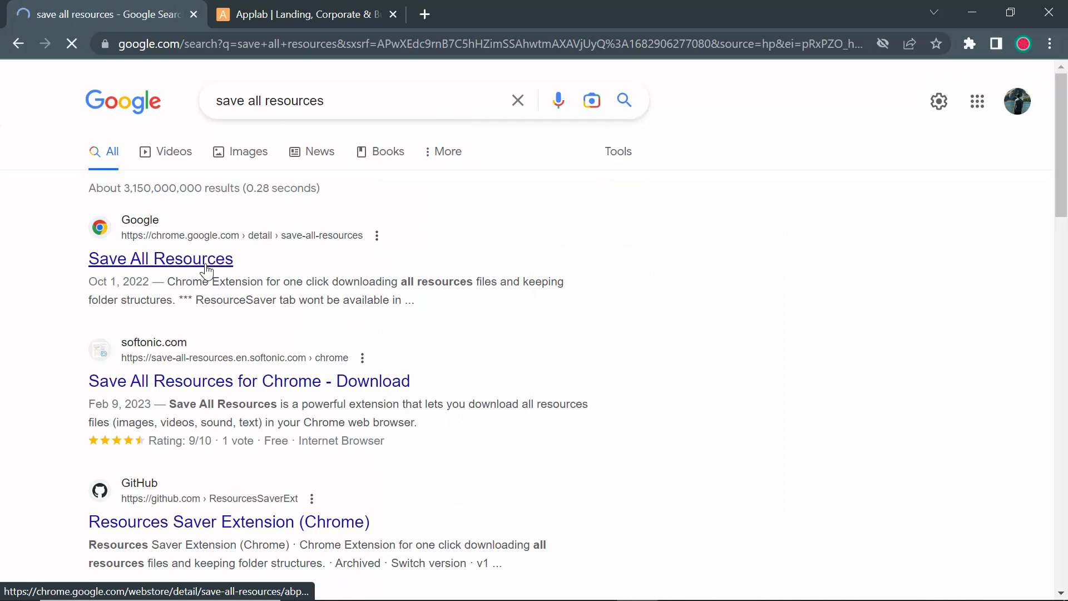
{"action": "left_click", "coordinate": [161, 258]}
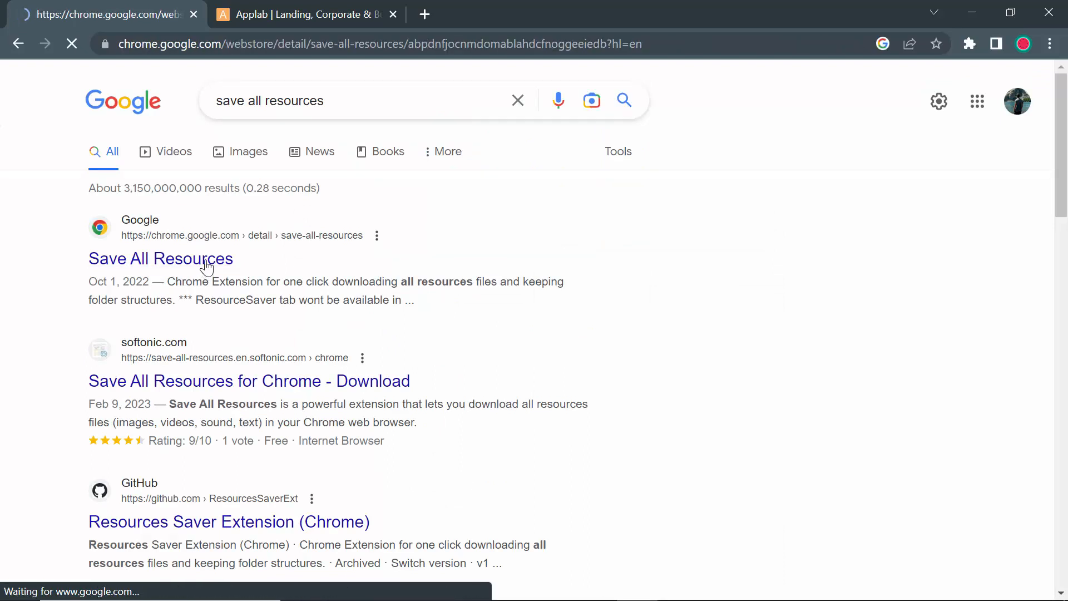
{"action": "left_click", "coordinate": [160, 258]}
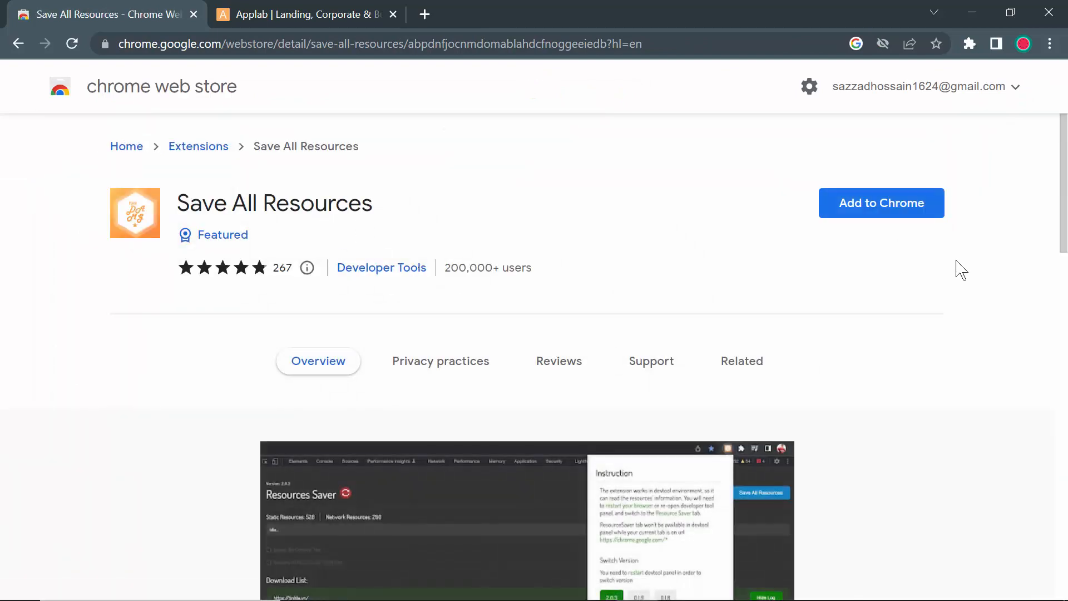
{"action": "mouse_move", "coordinate": [921, 218]}
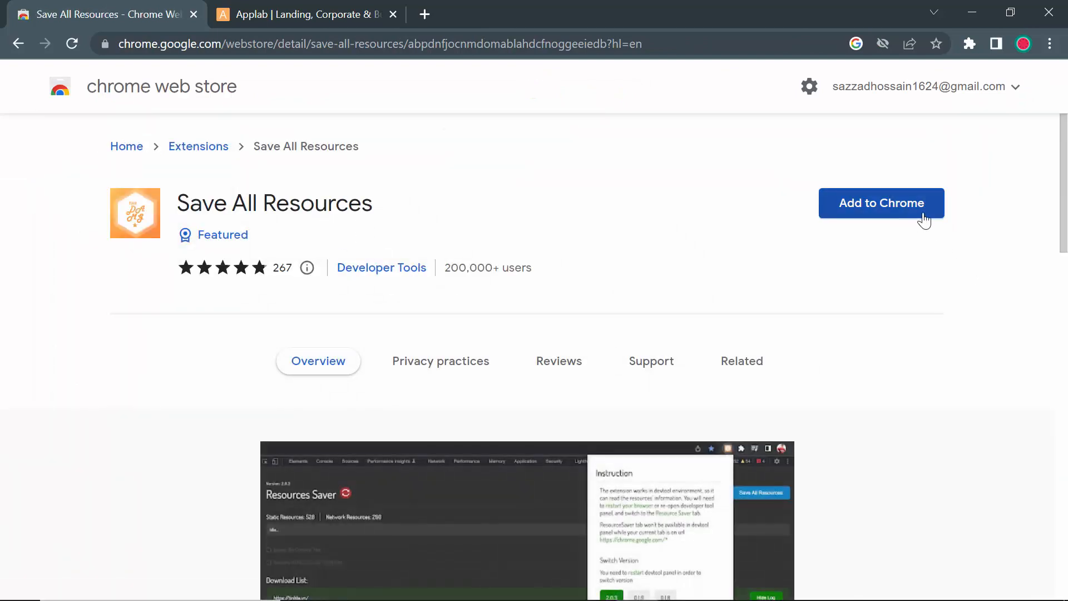
Install Save All Resources from the Web Store, dismiss the added notice, and return to the AppLab page
{"action": "left_click", "coordinate": [881, 203]}
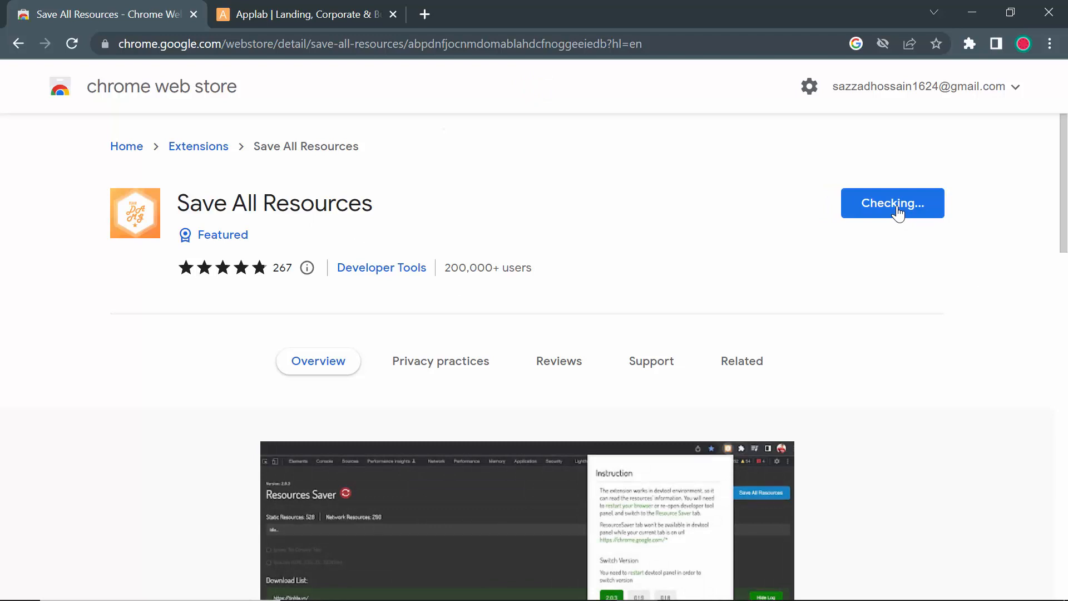
{"action": "left_click", "coordinate": [892, 203]}
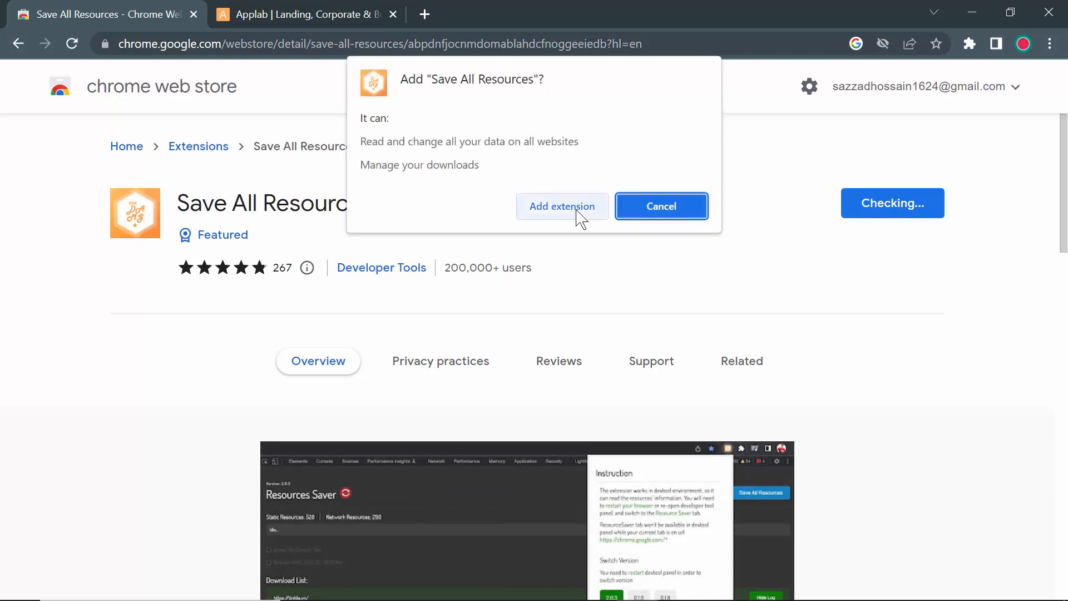
{"action": "left_click", "coordinate": [562, 206]}
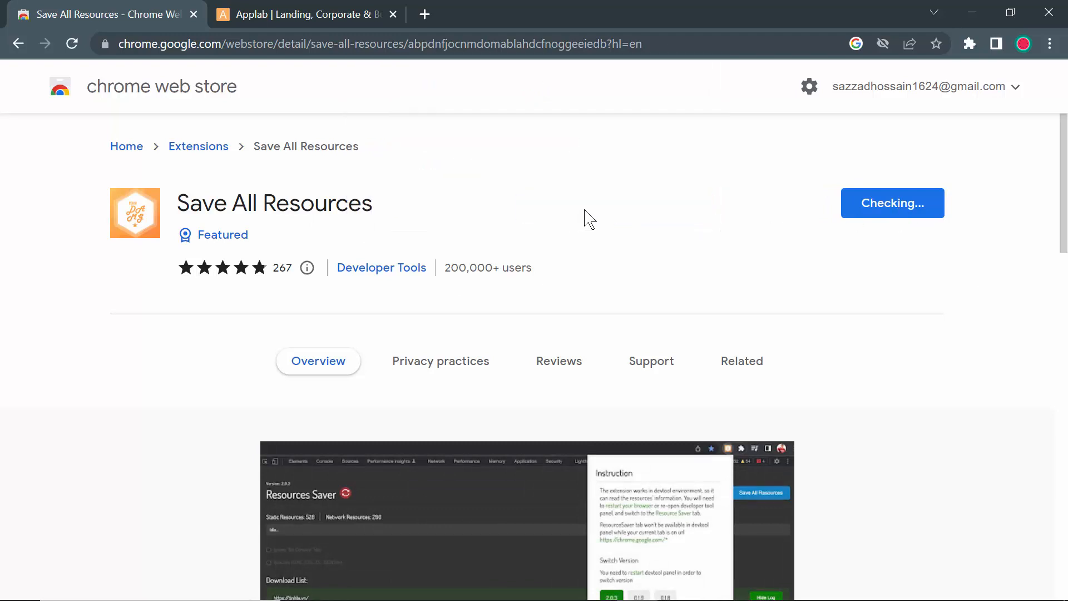
{"action": "left_click", "coordinate": [892, 202]}
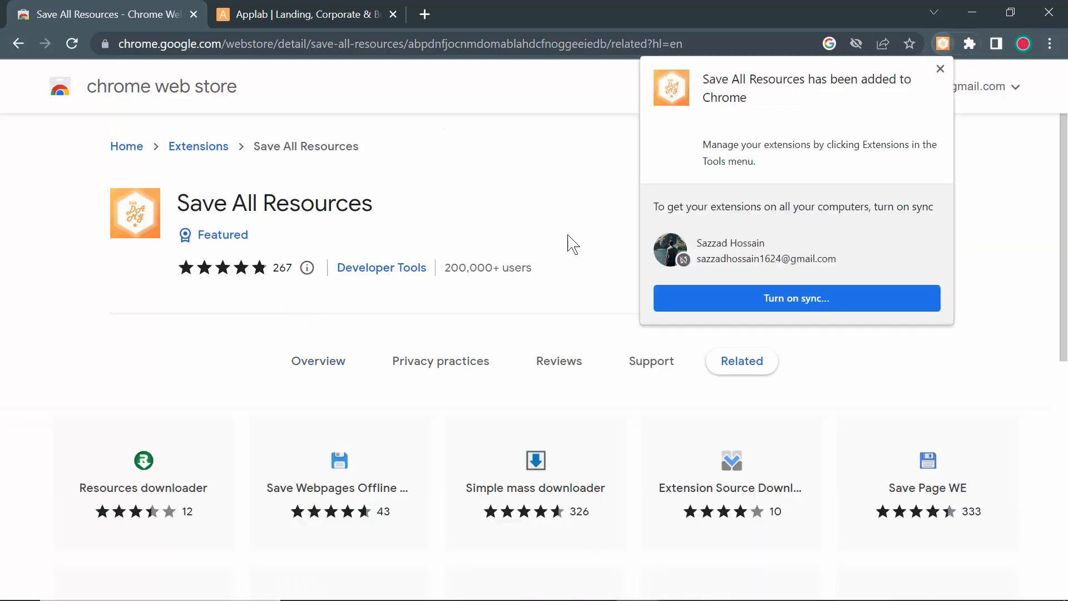
{"action": "mouse_move", "coordinate": [832, 101]}
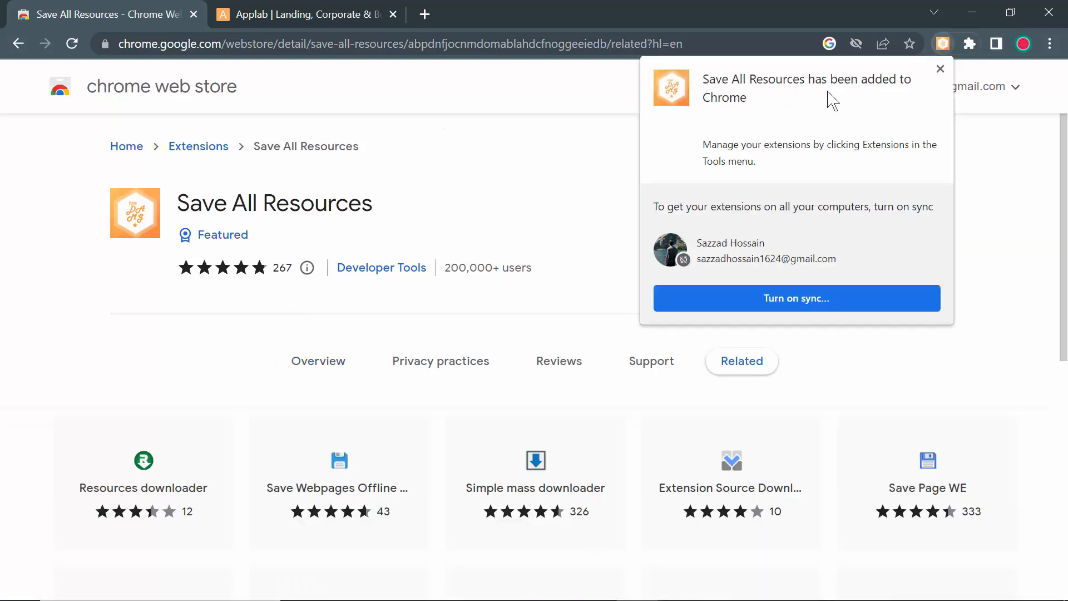
{"action": "mouse_move", "coordinate": [939, 89]}
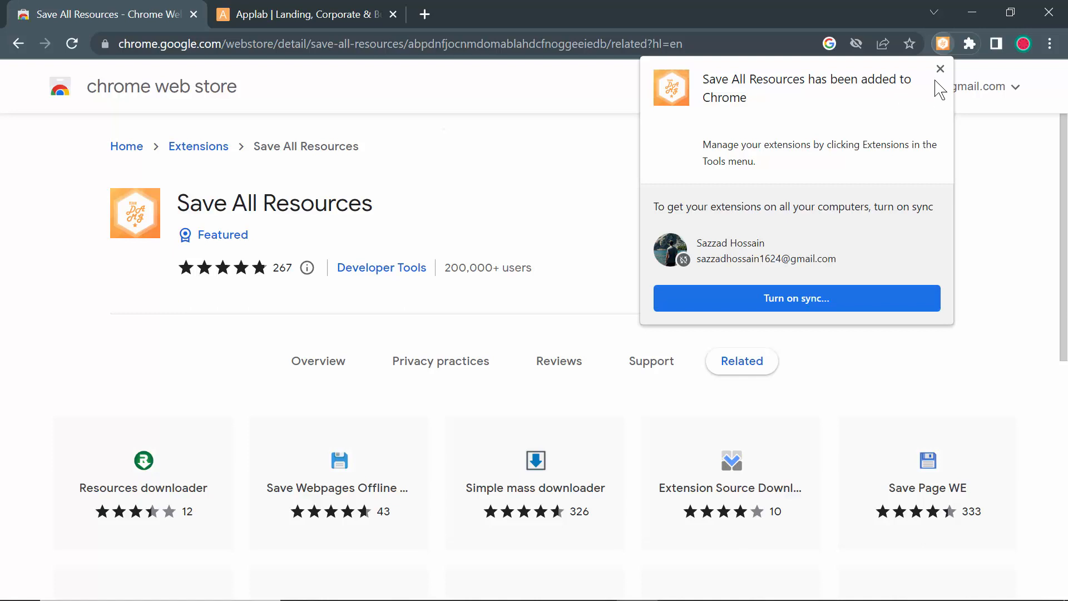
{"action": "left_click", "coordinate": [937, 68]}
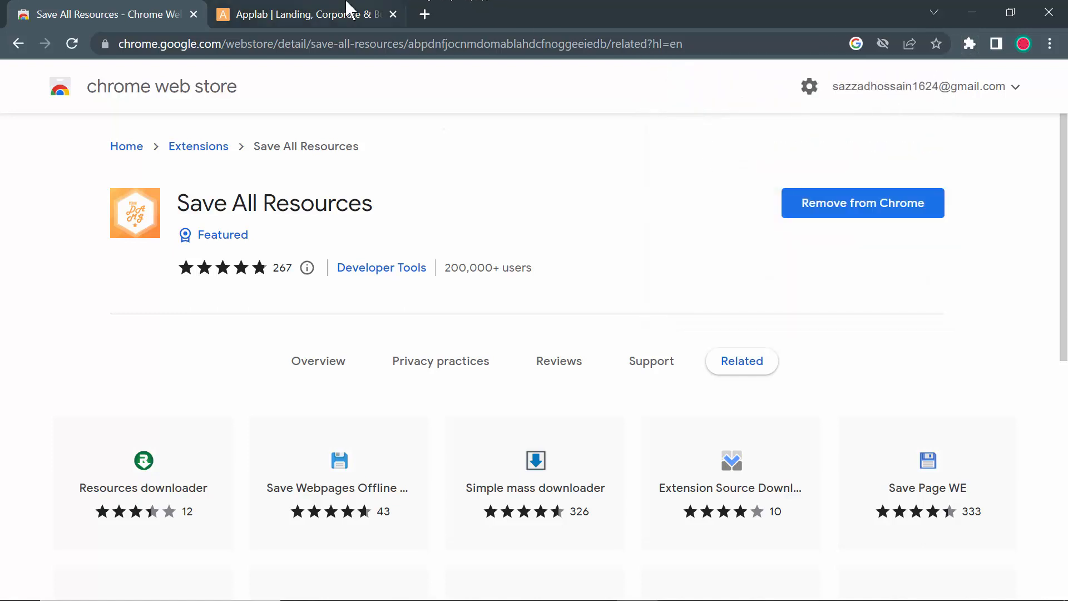
{"action": "left_click", "coordinate": [307, 14]}
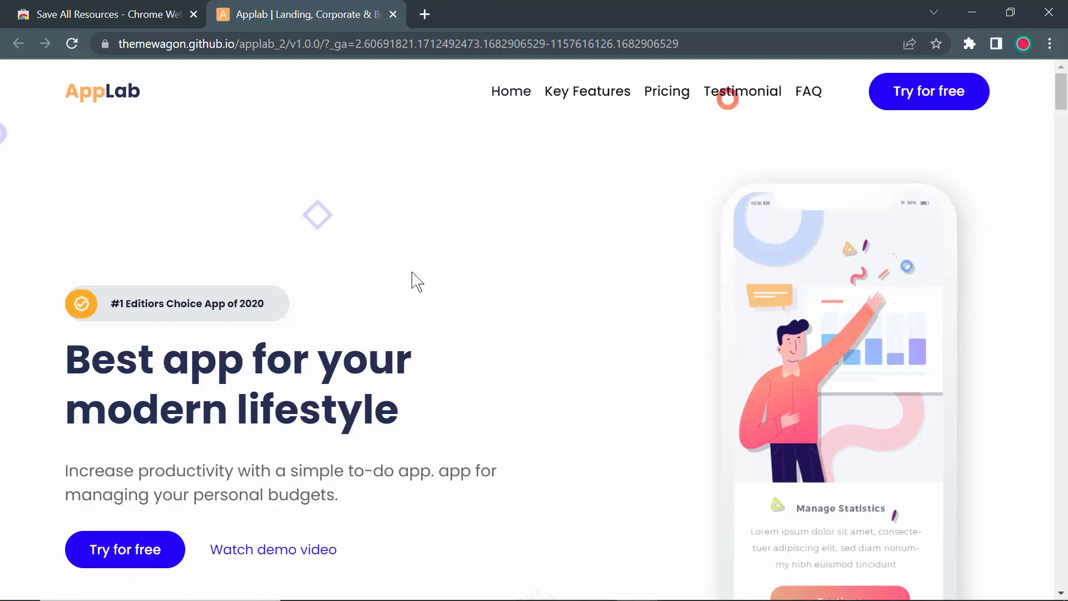
{"action": "mouse_move", "coordinate": [471, 424]}
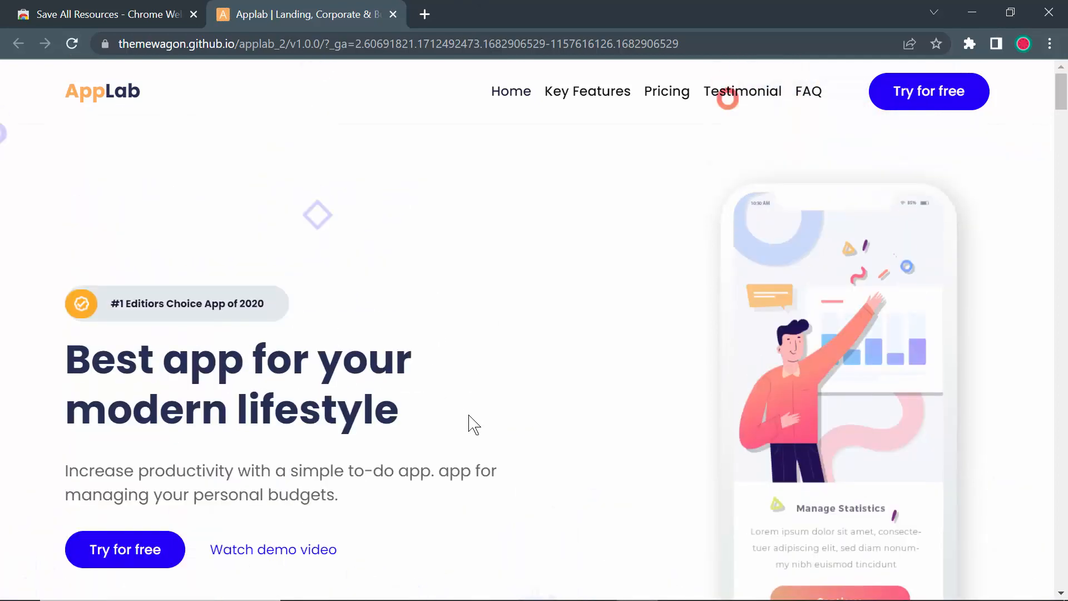
Bring up the page's context menu with Inspect and View page source on the AppLab landing page
{"action": "right_click", "coordinate": [474, 422]}
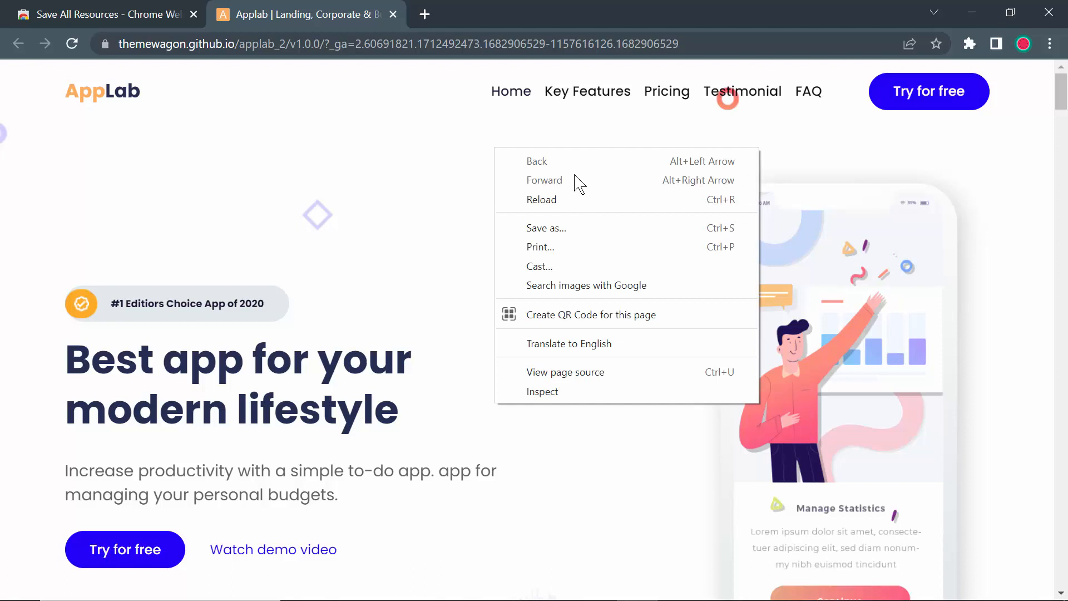
{"action": "mouse_move", "coordinate": [550, 394]}
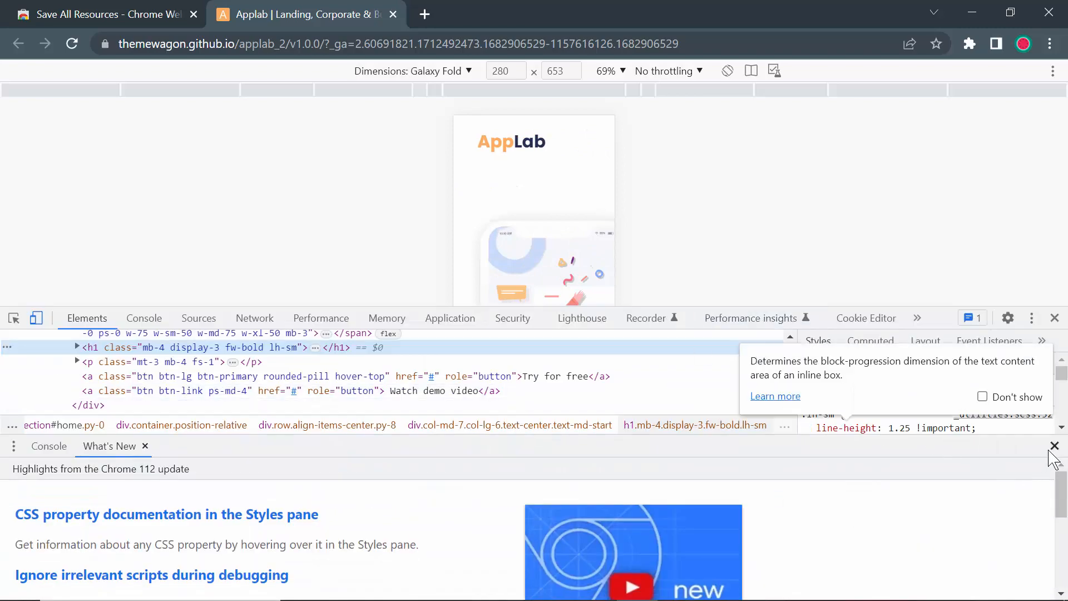
Dismiss the Chrome 112 highlights, browse the DevTools panels, and open ResourcesSaver from the » overflow menu
{"action": "left_click", "coordinate": [1055, 445]}
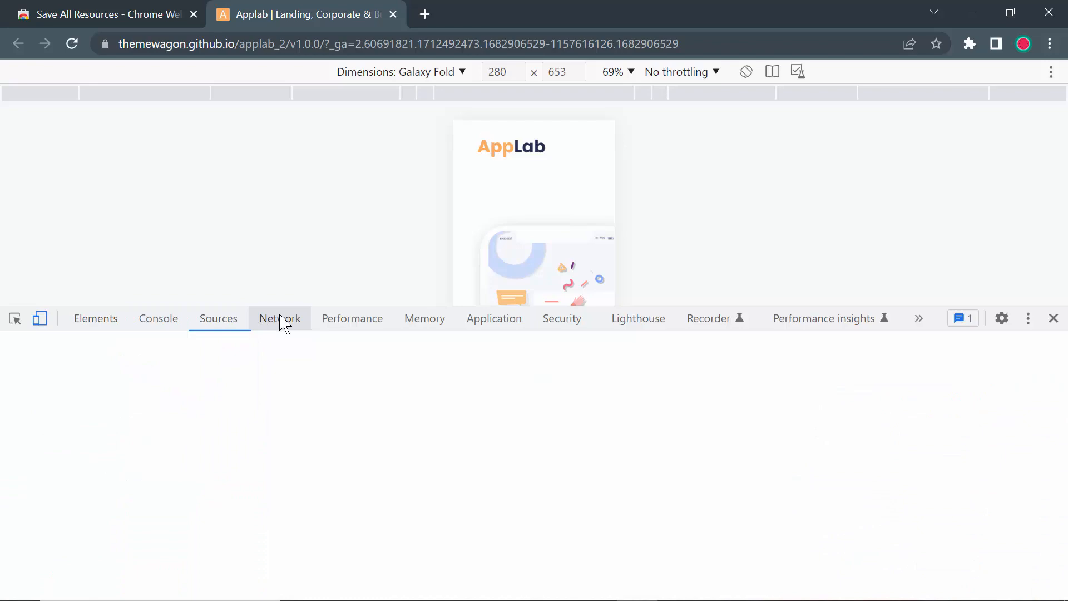
{"action": "left_click", "coordinate": [424, 319]}
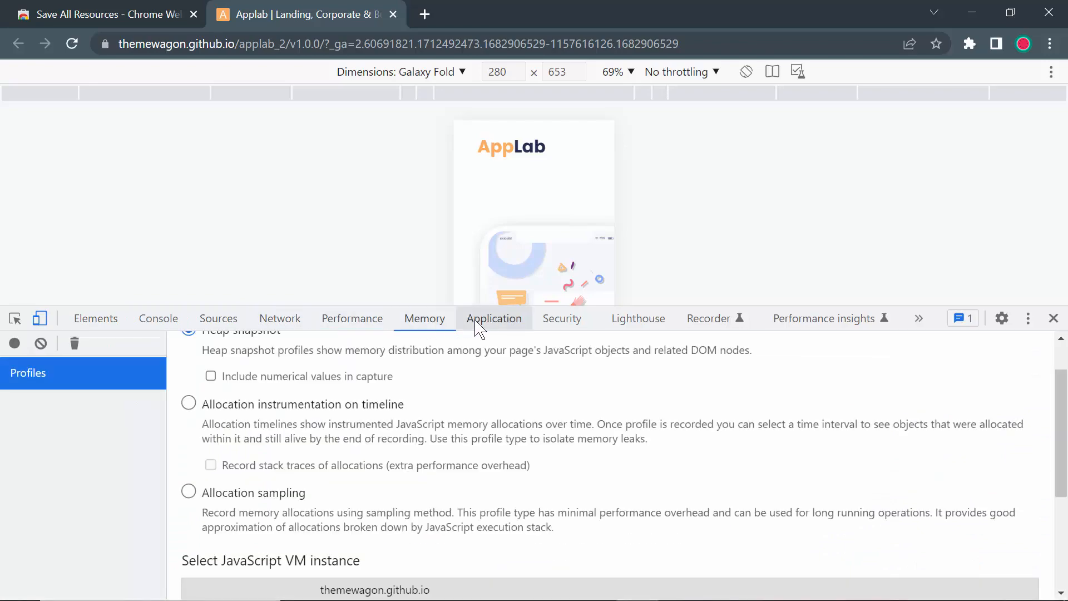
{"action": "left_click", "coordinate": [561, 319]}
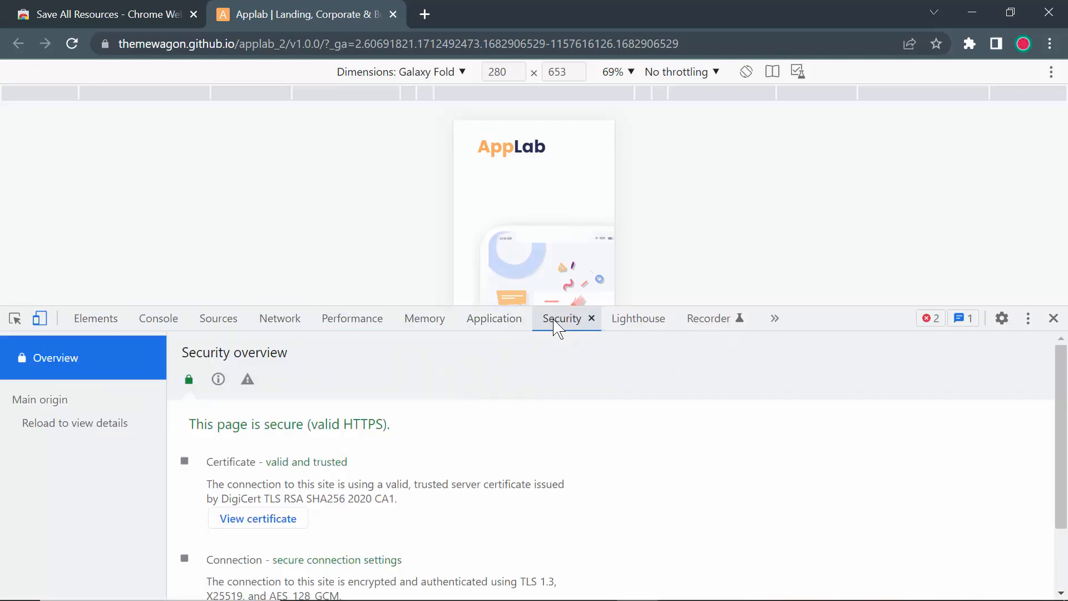
{"action": "left_click", "coordinate": [708, 318]}
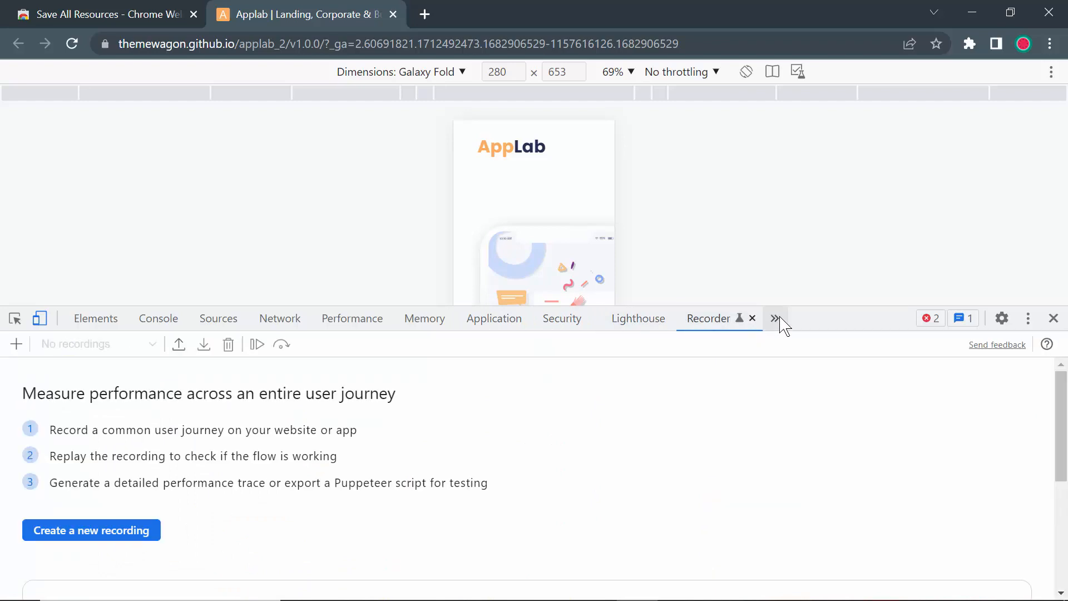
{"action": "left_click", "coordinate": [774, 318]}
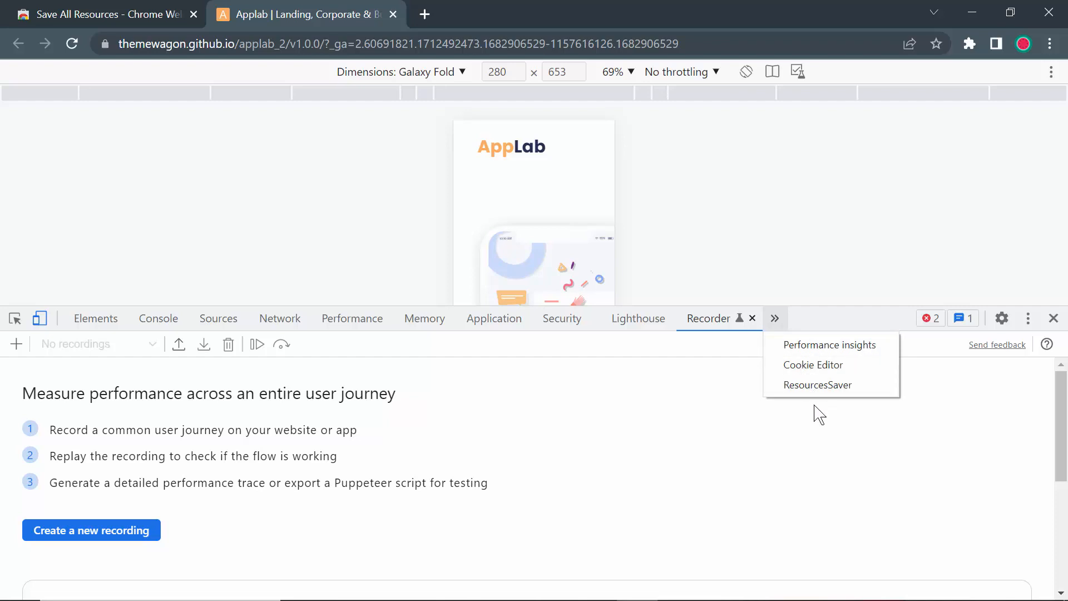
{"action": "mouse_move", "coordinate": [816, 390]}
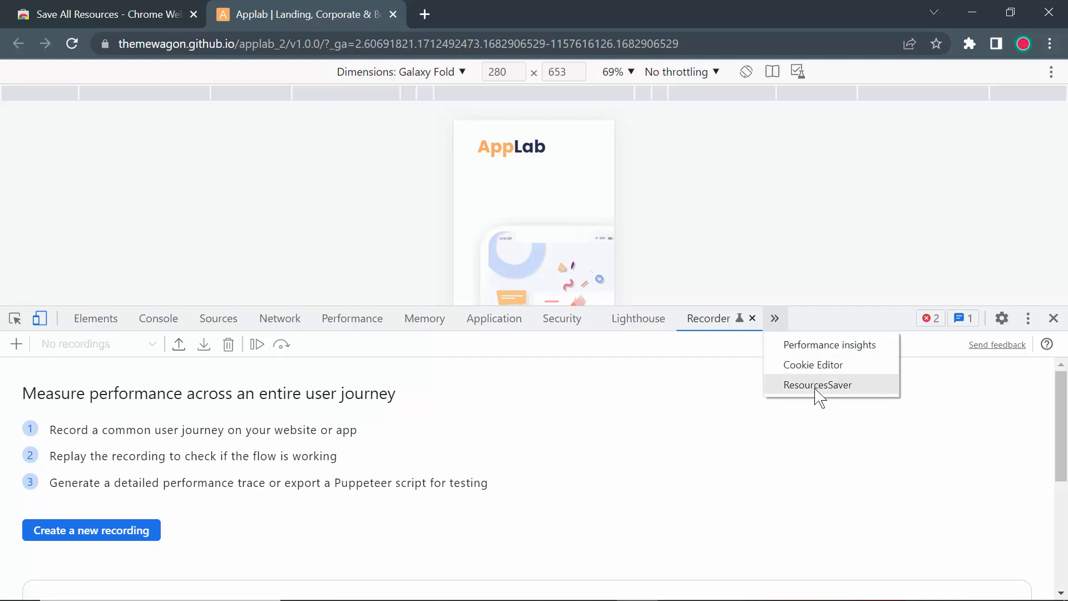
{"action": "left_click", "coordinate": [817, 385]}
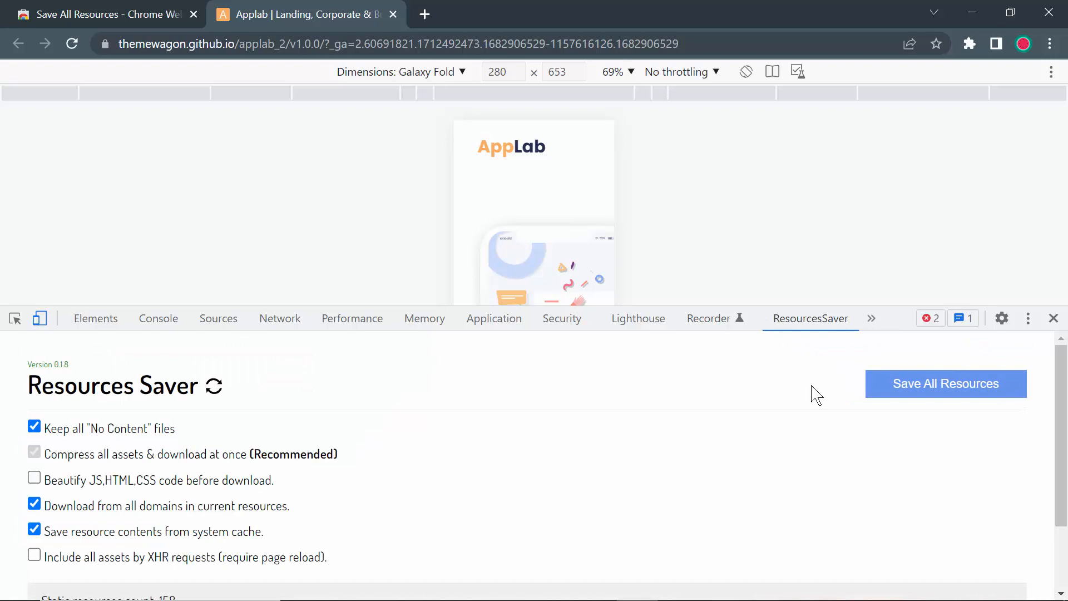
Enable 'Beautify JS,HTML,CSS code before download' and 'Include all assets by XHR requests' in ResourcesSaver
{"action": "scroll", "scroll_direction": "down", "scroll_amount": 3}
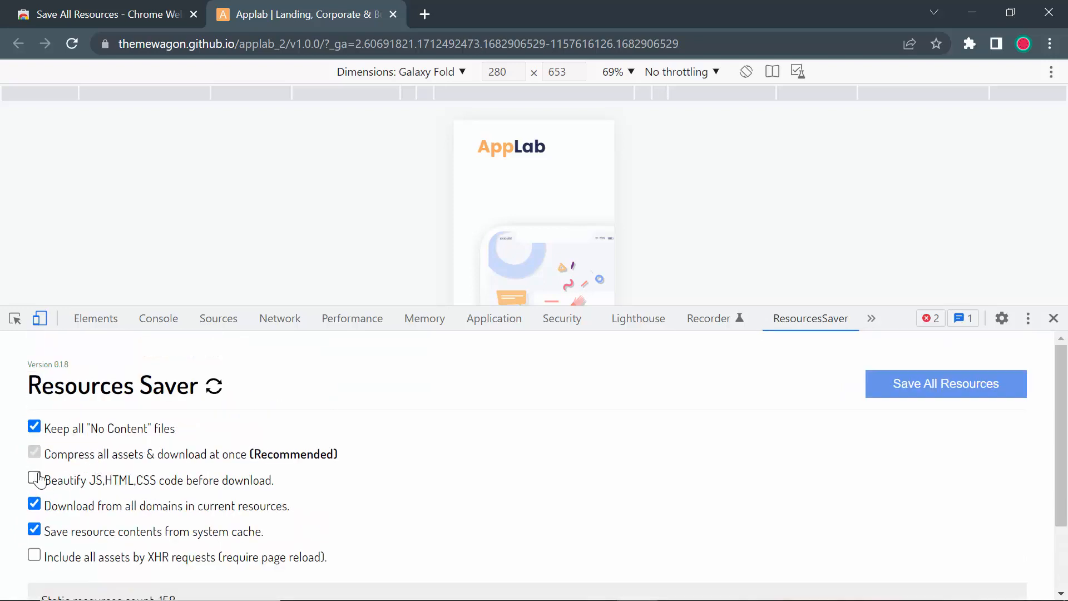
{"action": "left_click", "coordinate": [35, 478]}
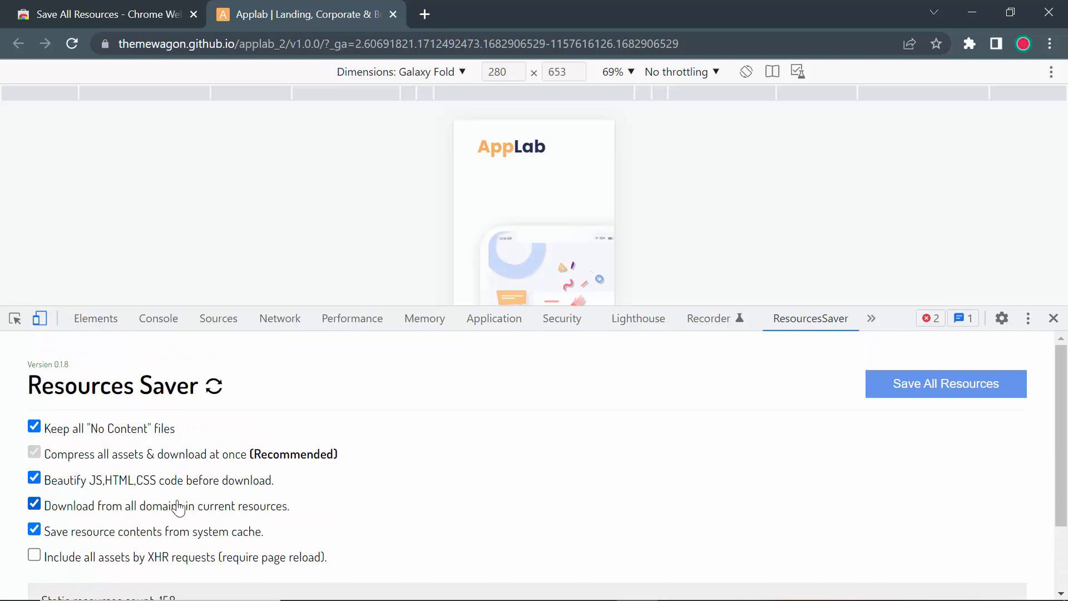
{"action": "mouse_move", "coordinate": [242, 502]}
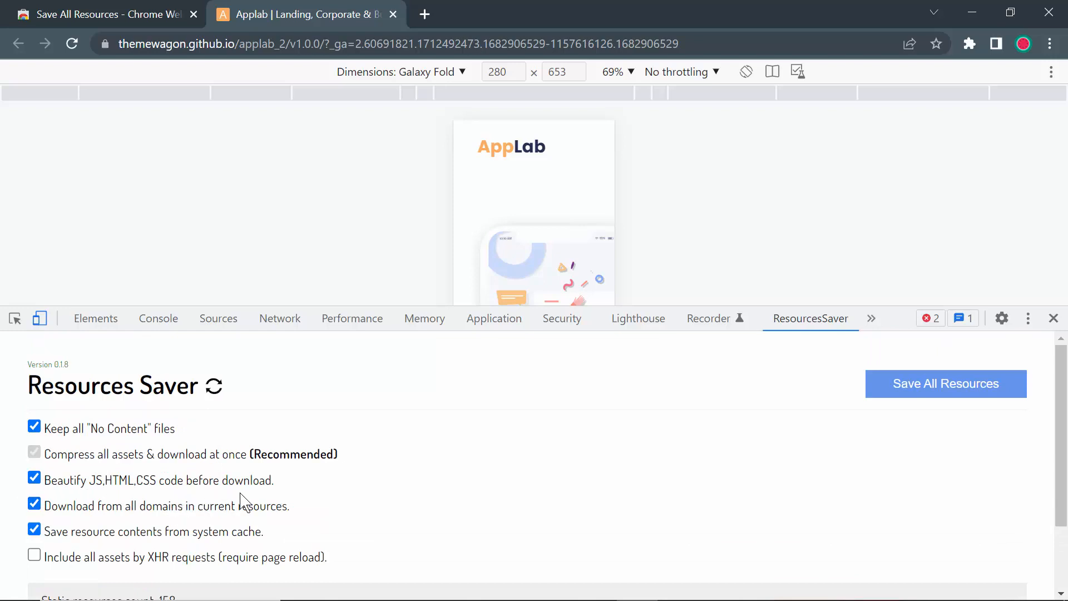
{"action": "mouse_move", "coordinate": [247, 496]}
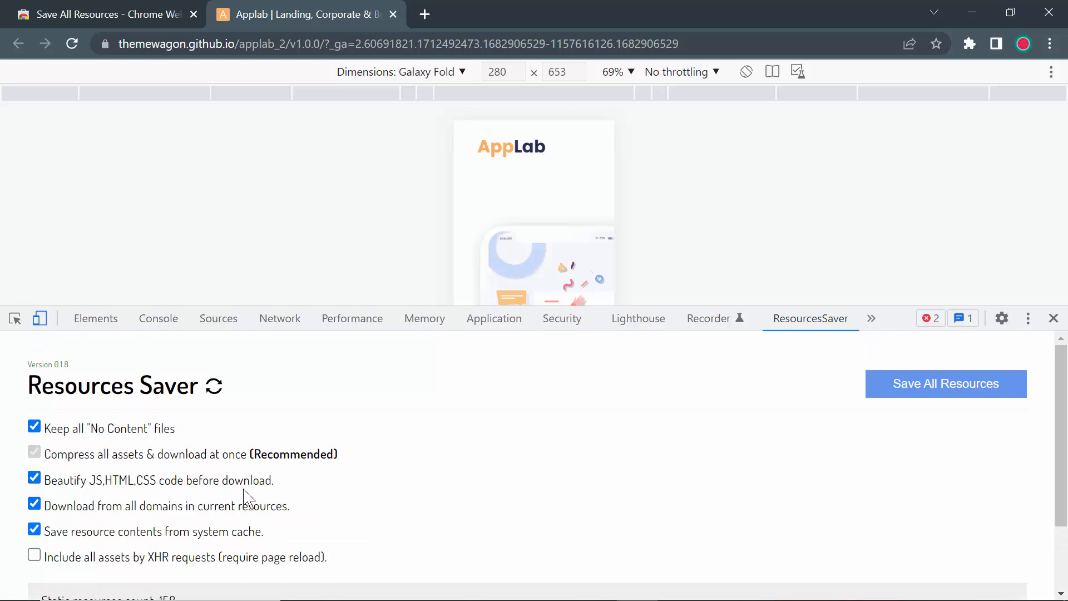
{"action": "scroll", "scroll_direction": "down", "scroll_amount": 3}
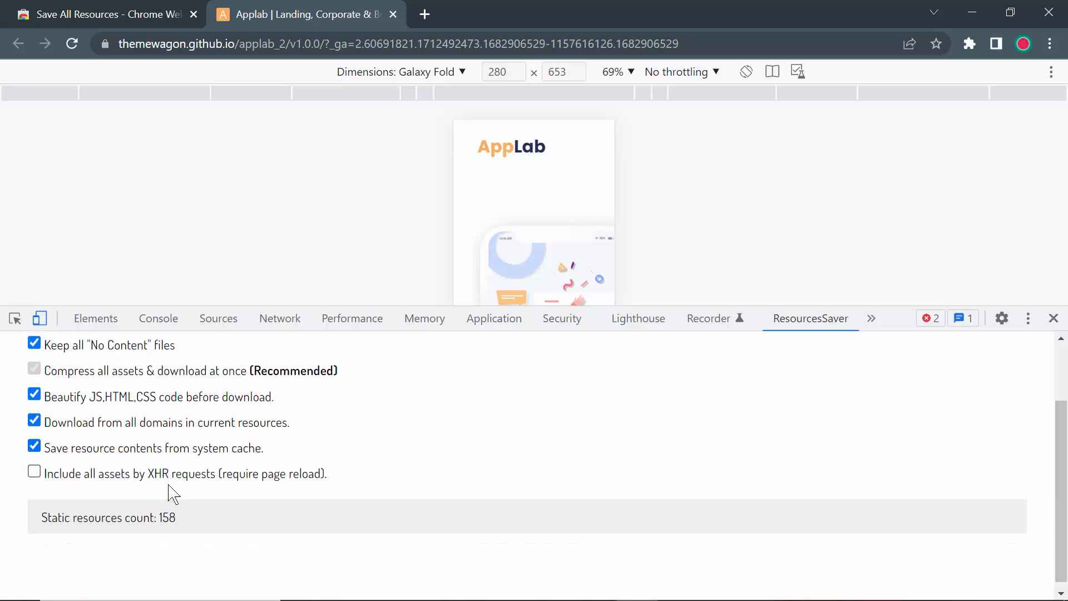
{"action": "mouse_move", "coordinate": [237, 493]}
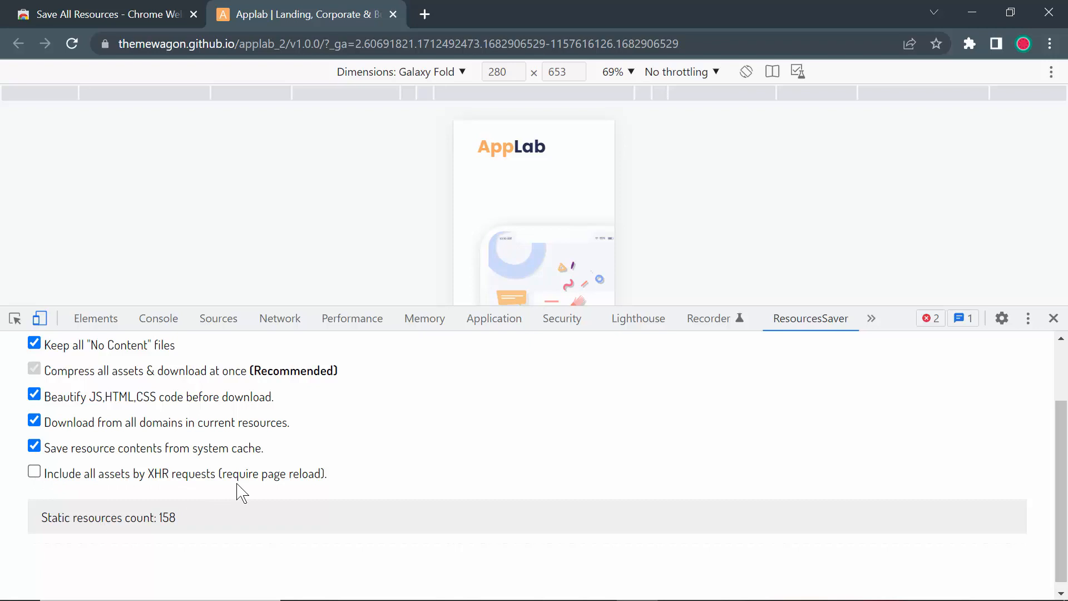
{"action": "left_click", "coordinate": [34, 473]}
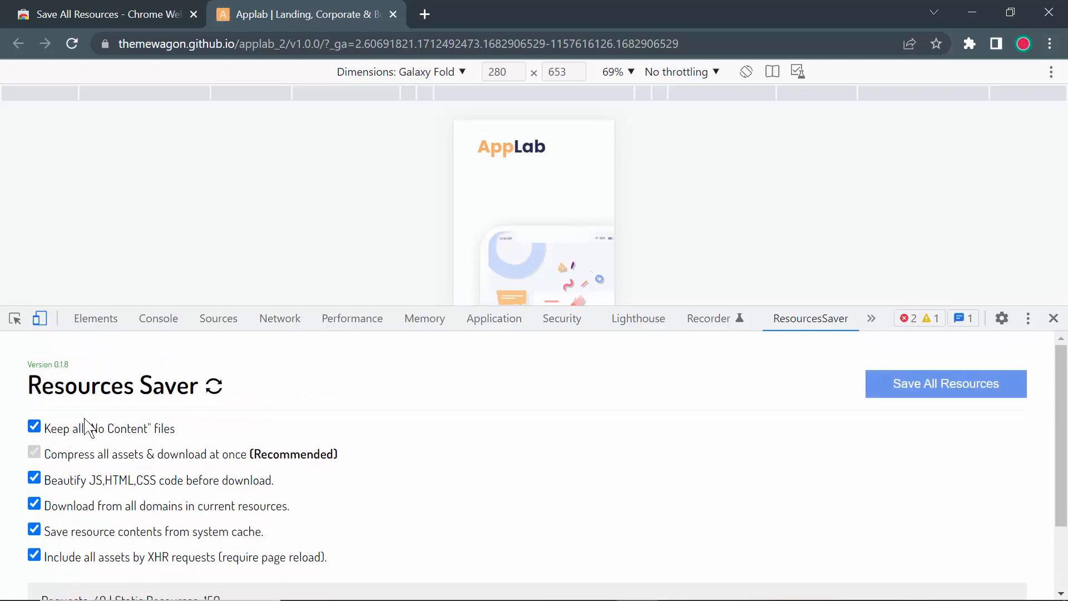
{"action": "scroll", "scroll_direction": "down", "scroll_amount": 3}
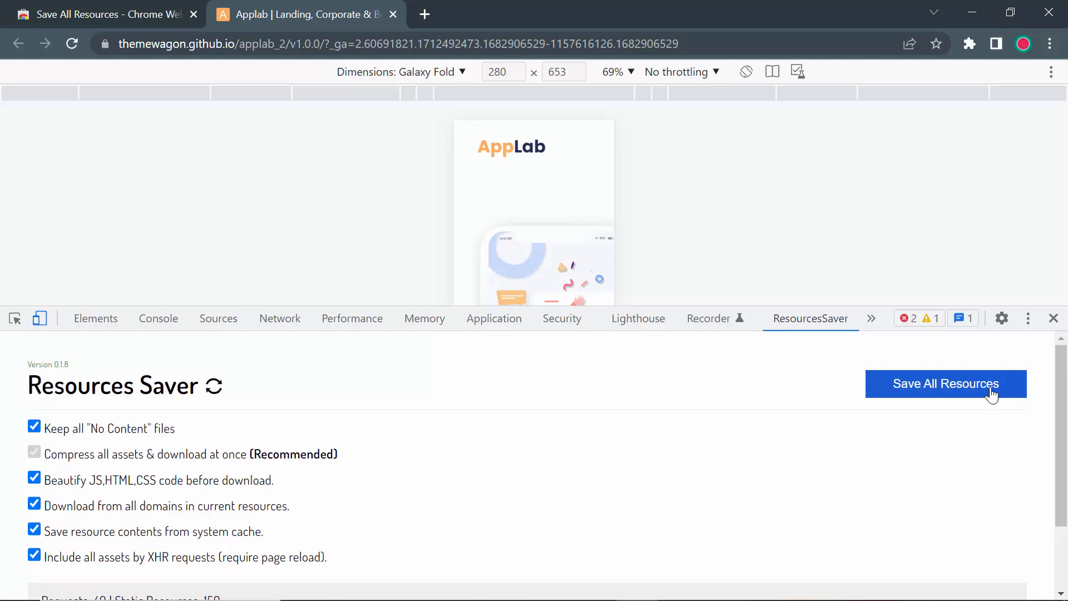
Save all resources as themewagon.github.io.zip and show the zip in its folder from Chrome's downloads page
{"action": "left_click", "coordinate": [34, 558]}
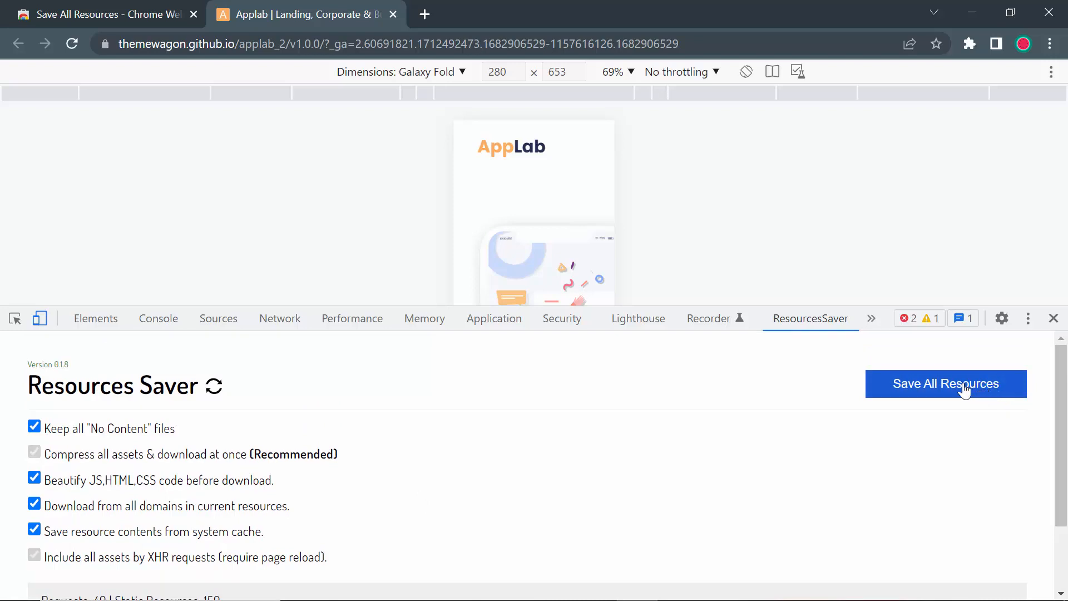
{"action": "left_click", "coordinate": [961, 383]}
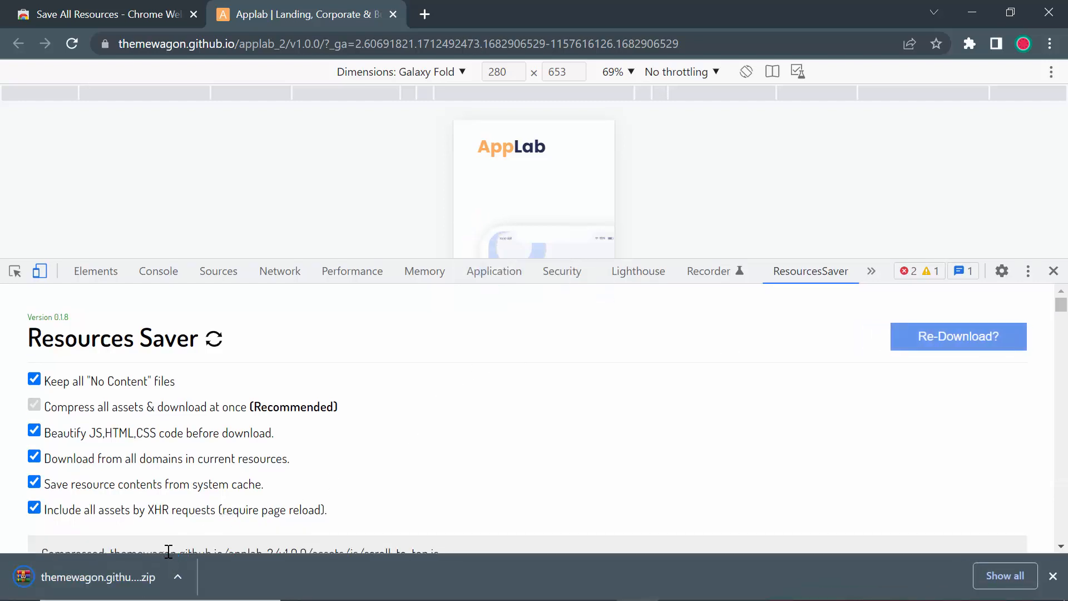
{"action": "mouse_move", "coordinate": [244, 575]}
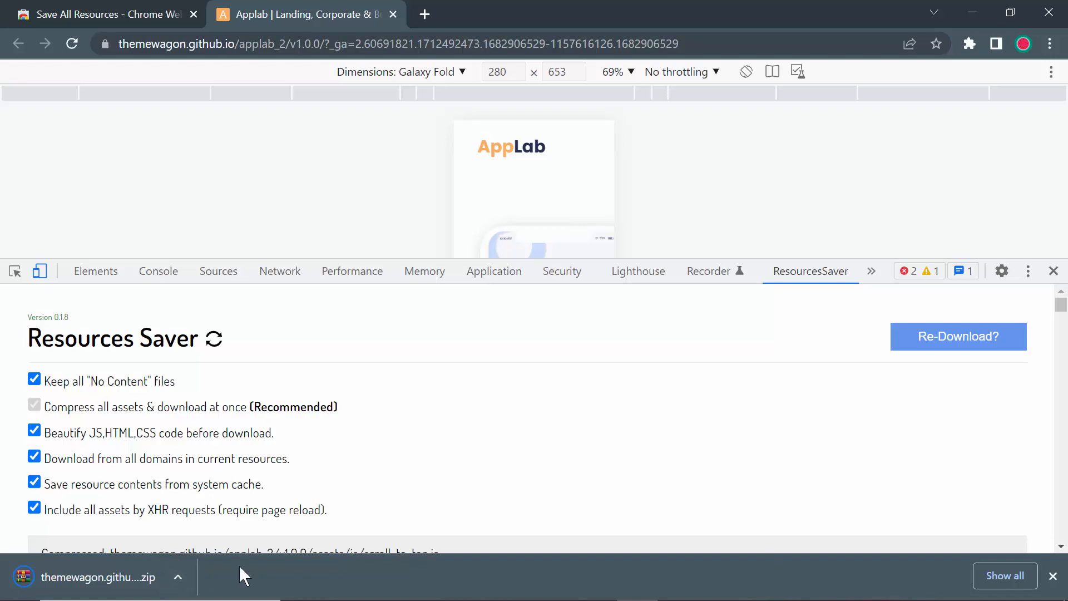
{"action": "mouse_move", "coordinate": [1004, 575]}
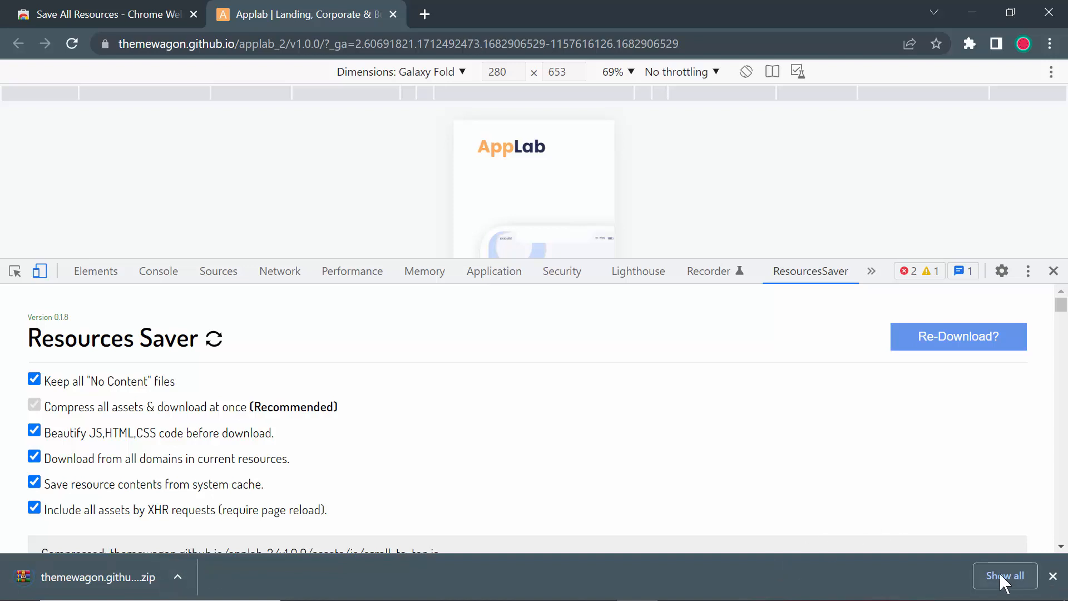
{"action": "left_click", "coordinate": [1004, 575]}
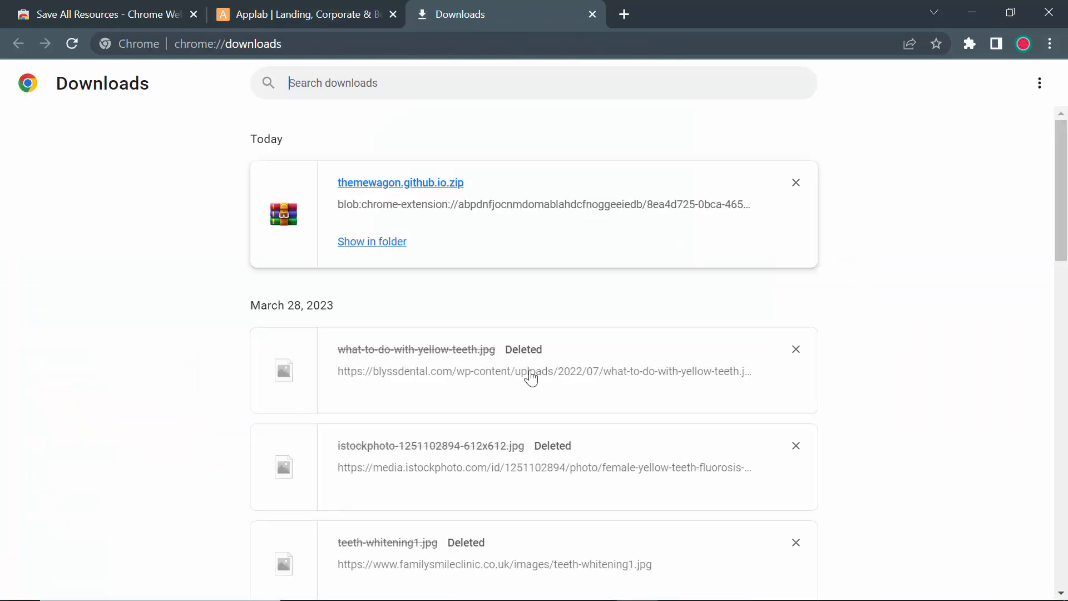
{"action": "left_click", "coordinate": [371, 241]}
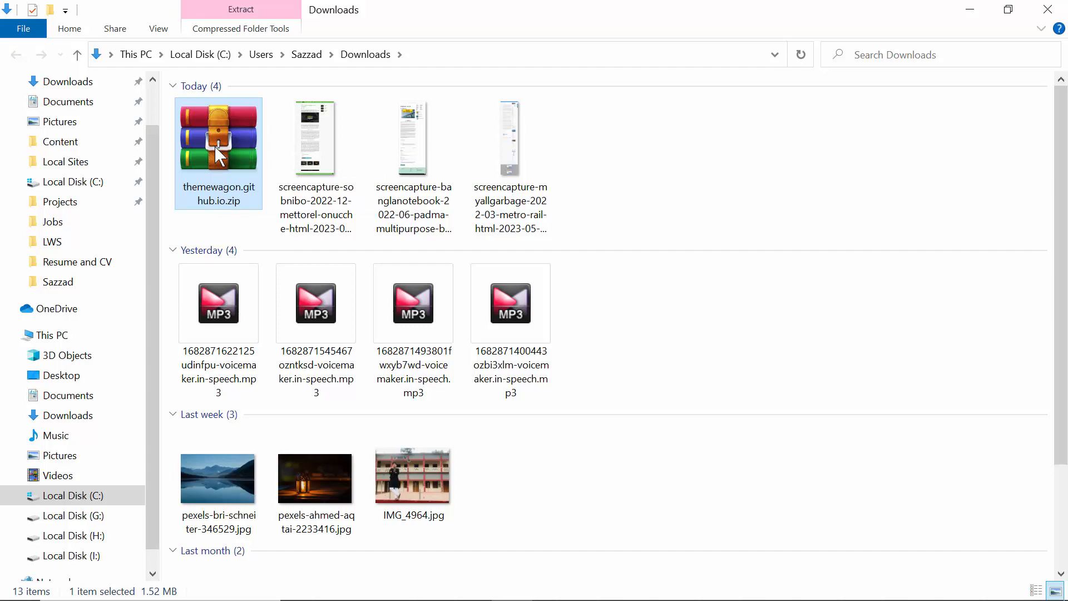
Extract themewagon.github.io.zip into the Downloads folder via its context menu
{"action": "right_click", "coordinate": [218, 152]}
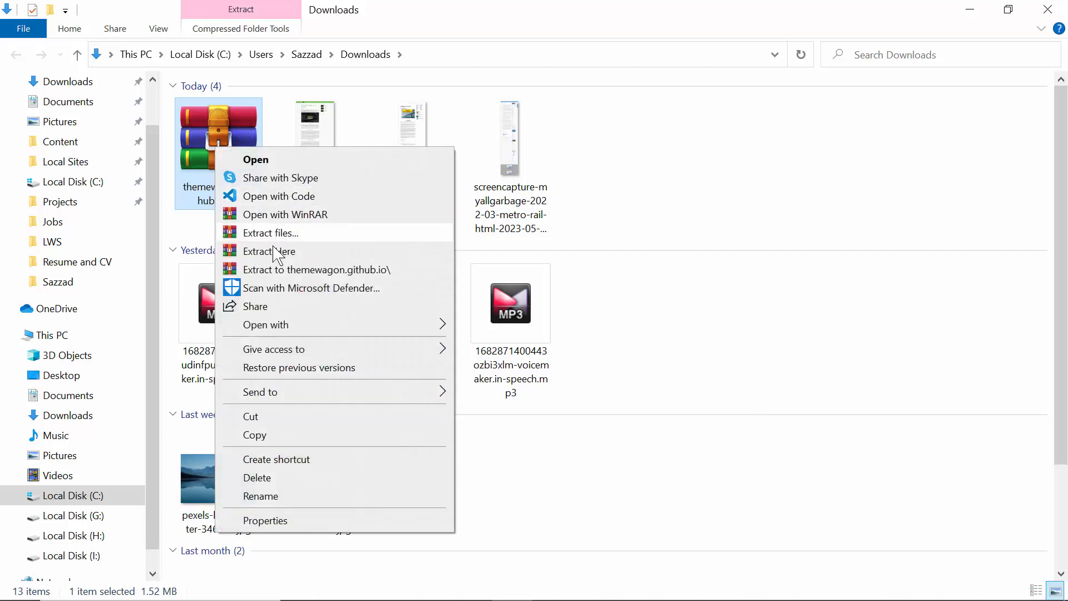
{"action": "left_click", "coordinate": [269, 251]}
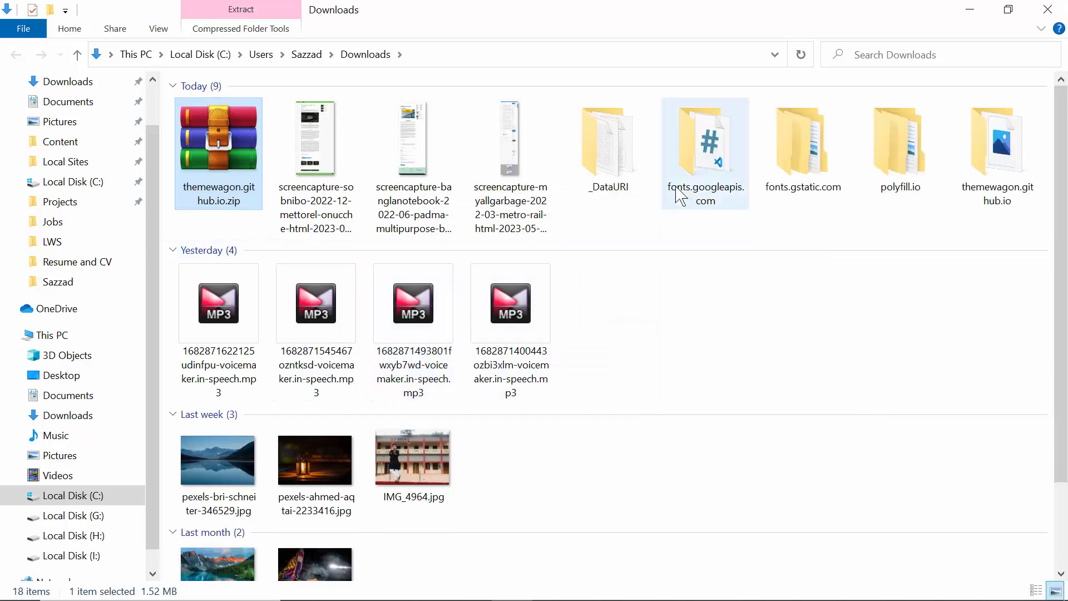
{"action": "mouse_move", "coordinate": [863, 212]}
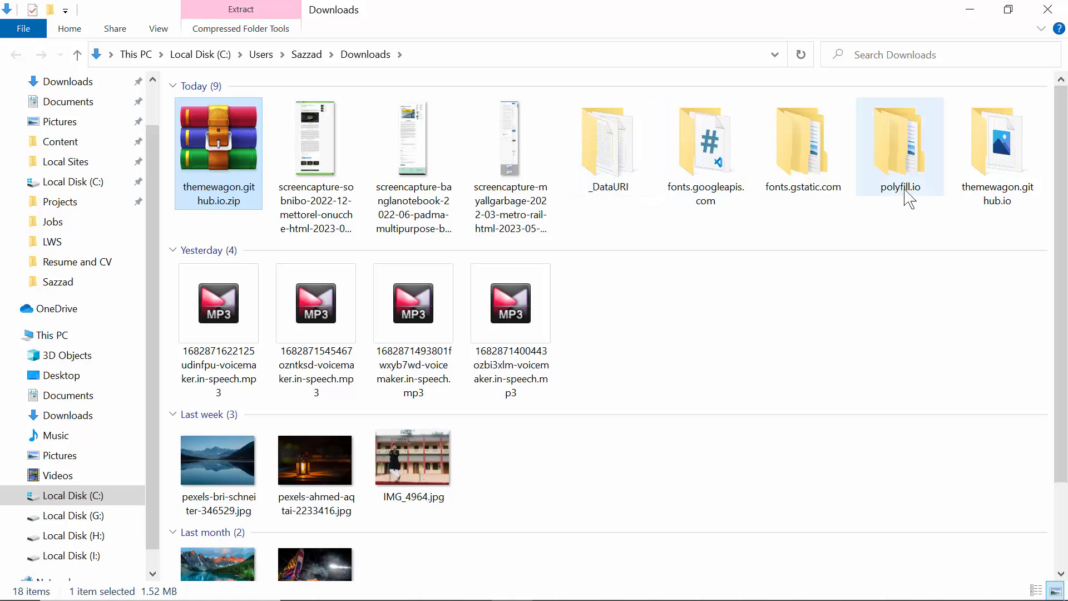
{"action": "mouse_move", "coordinate": [995, 210]}
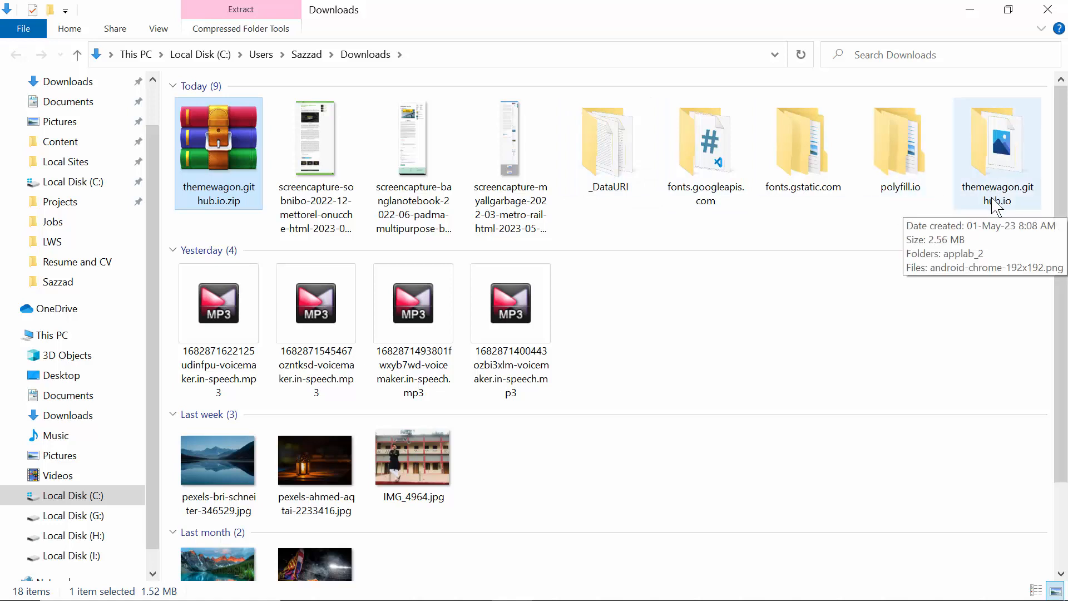
{"action": "mouse_move", "coordinate": [216, 242]}
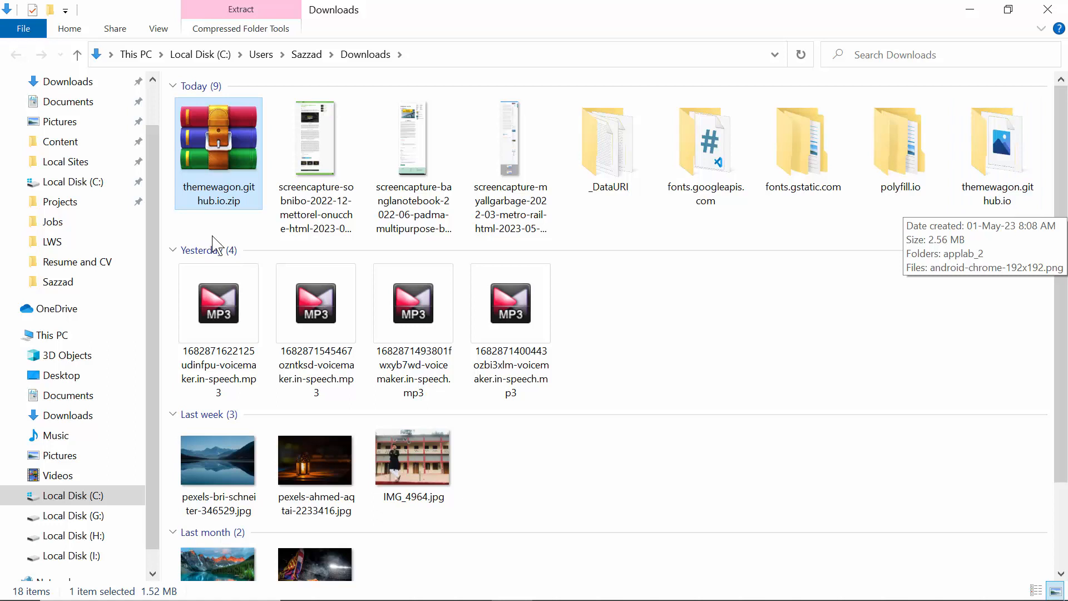
{"action": "mouse_move", "coordinate": [223, 203]}
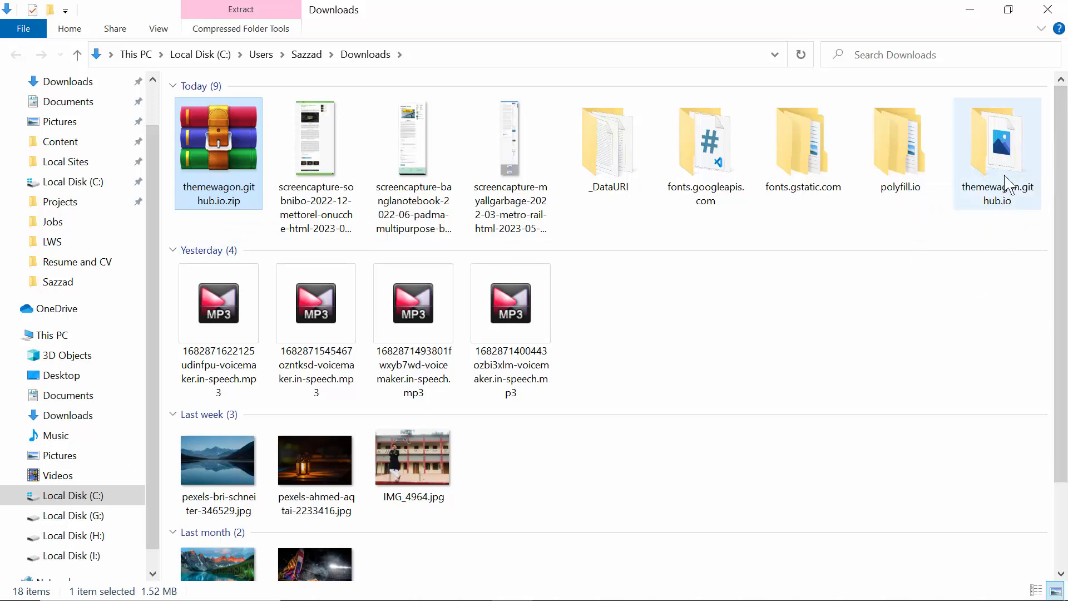
Navigate through themewagon.github.io, applab_2 and v1.0.0 into the assets folder
{"action": "double_click", "coordinate": [997, 144]}
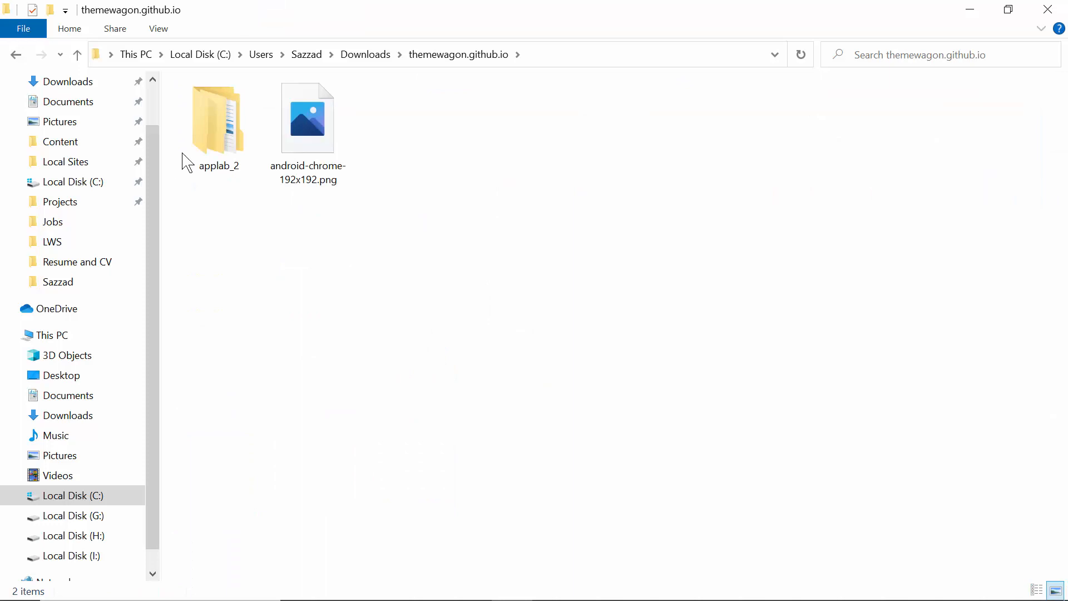
{"action": "double_click", "coordinate": [218, 121]}
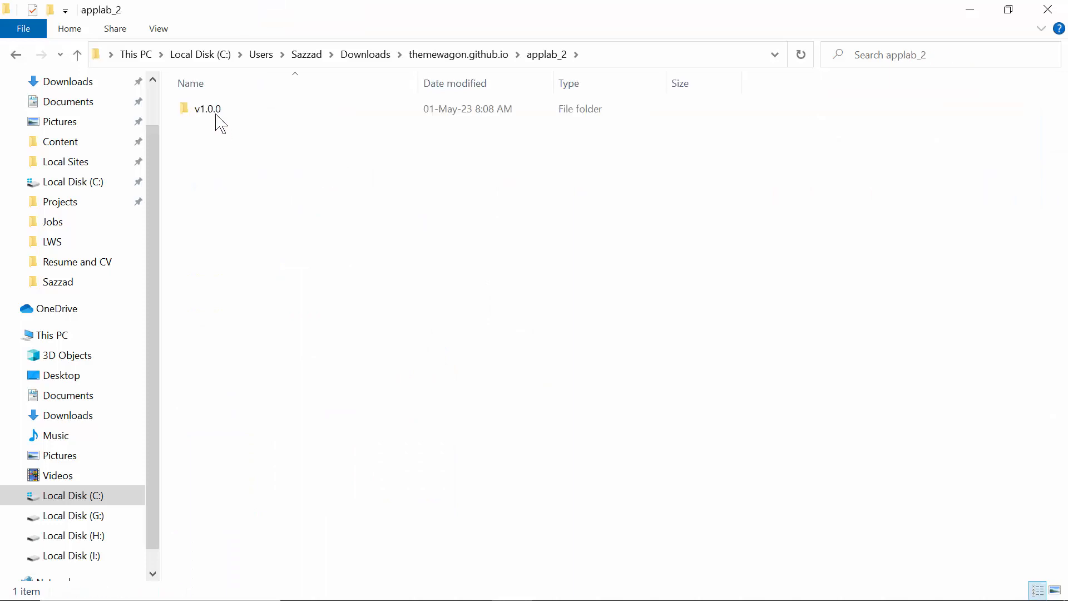
{"action": "double_click", "coordinate": [207, 109]}
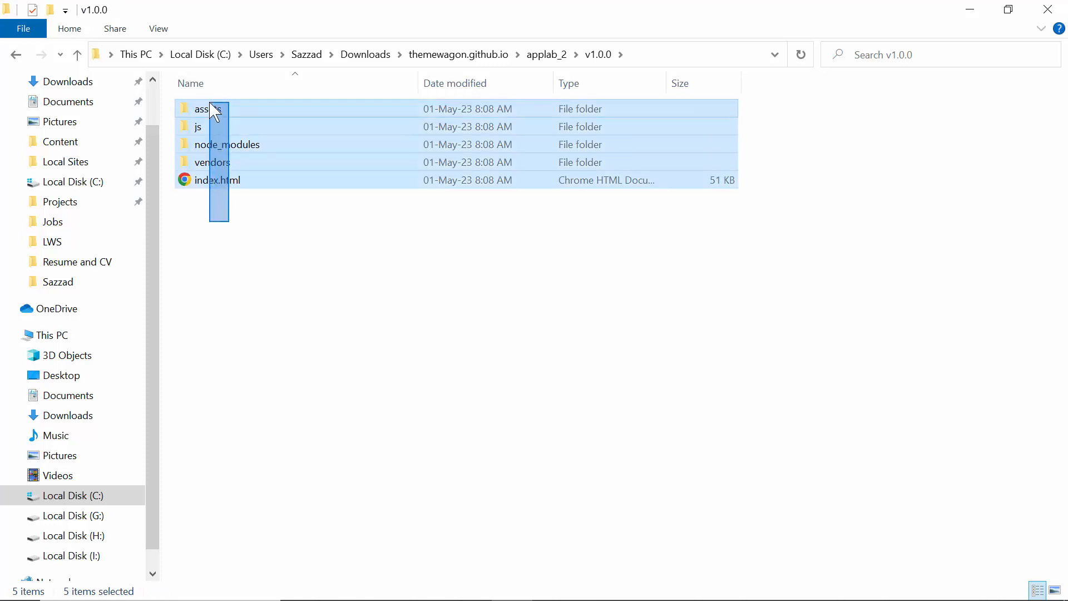
{"action": "left_click", "coordinate": [207, 109]}
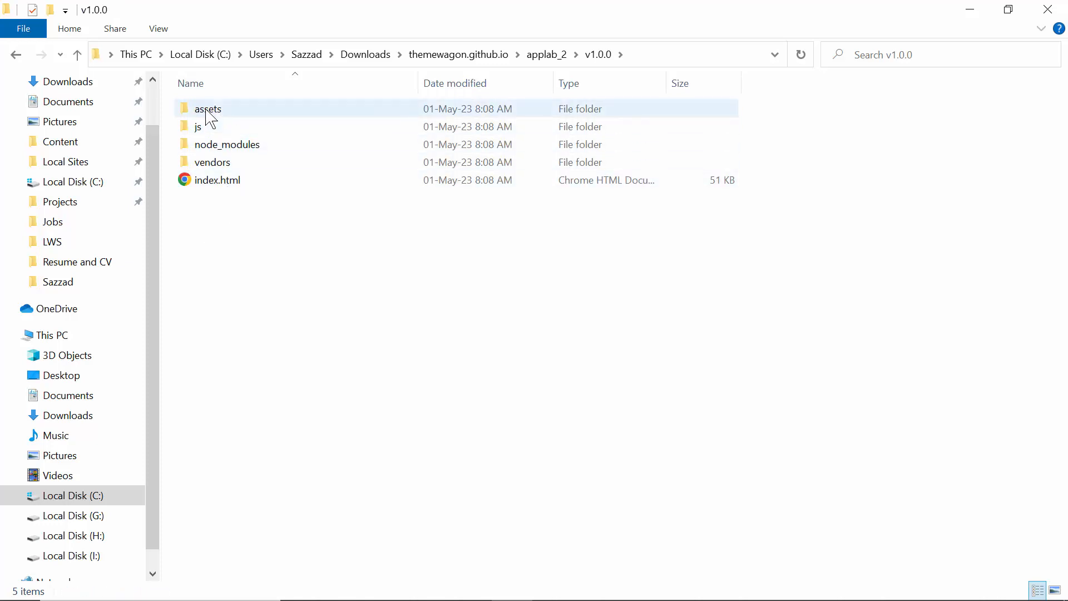
{"action": "double_click", "coordinate": [206, 109]}
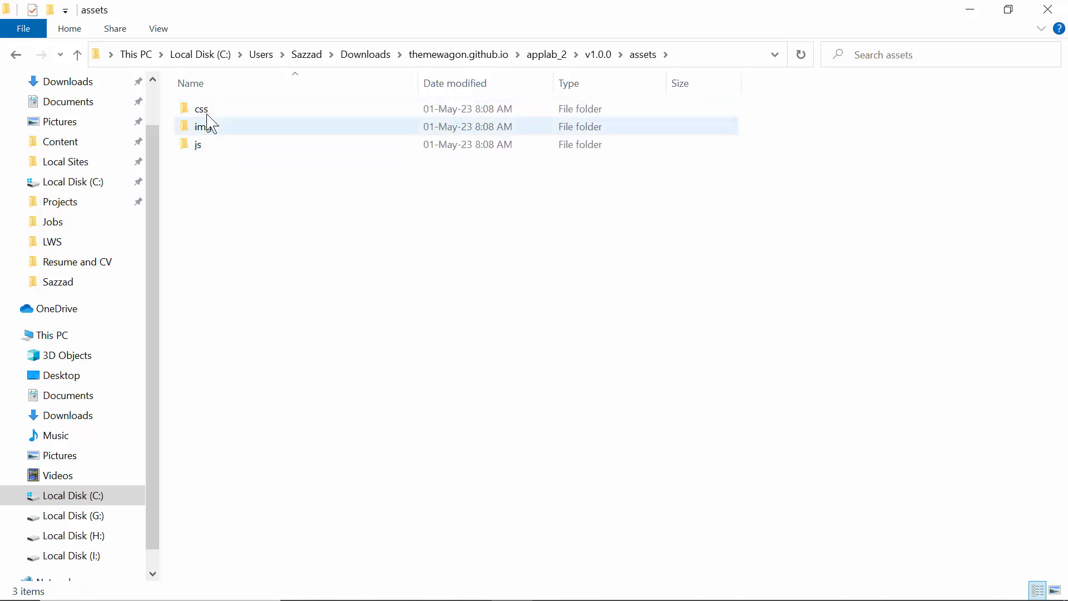
{"action": "left_click", "coordinate": [200, 109]}
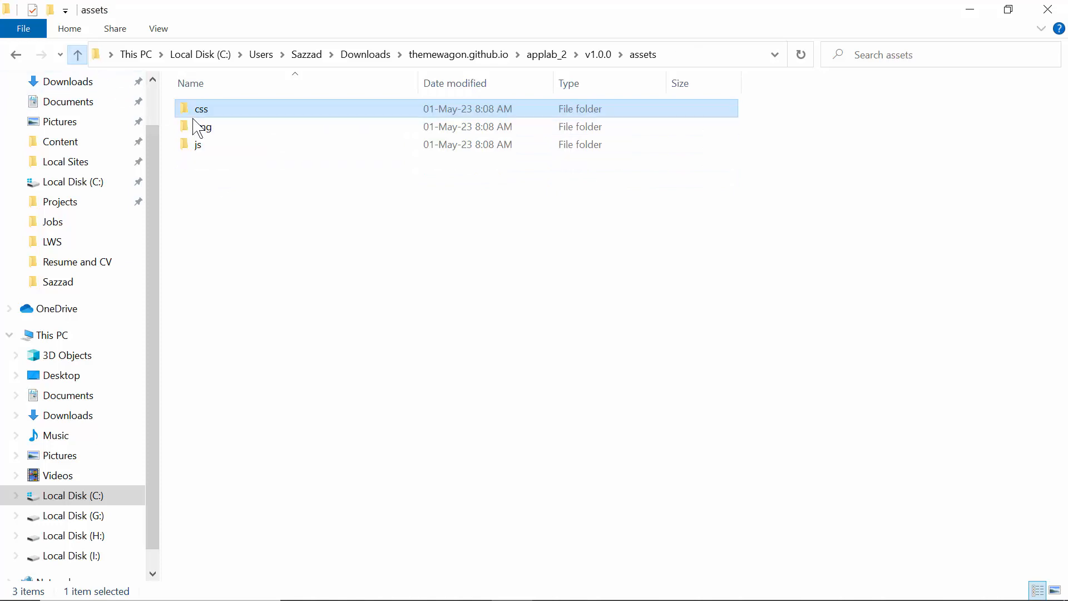
Browse the img favicons and illustrations folders, then go back up to v1.0.0
{"action": "double_click", "coordinate": [204, 125]}
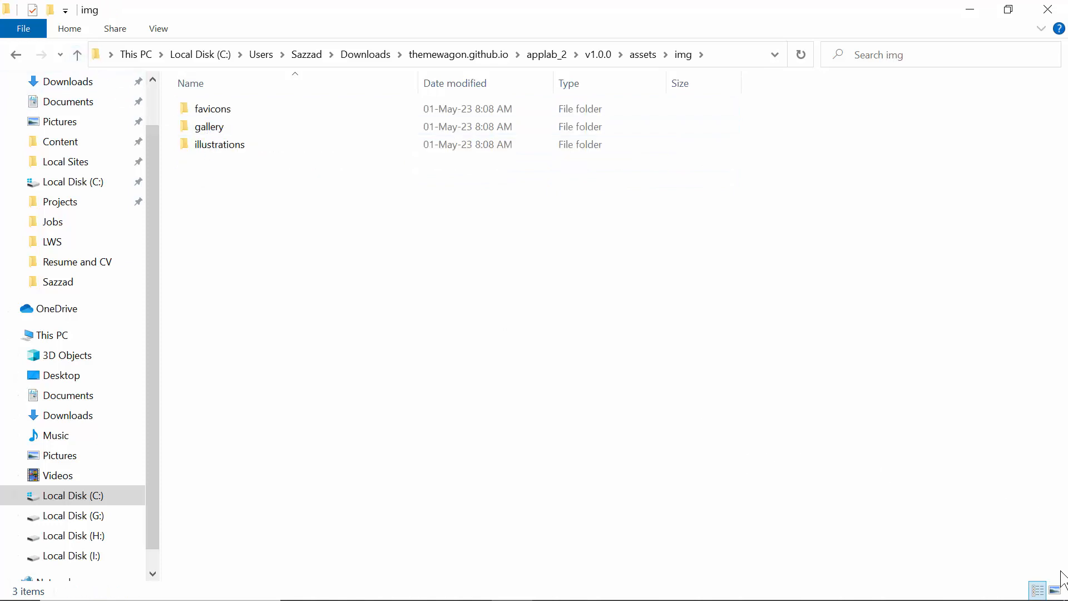
{"action": "double_click", "coordinate": [211, 109]}
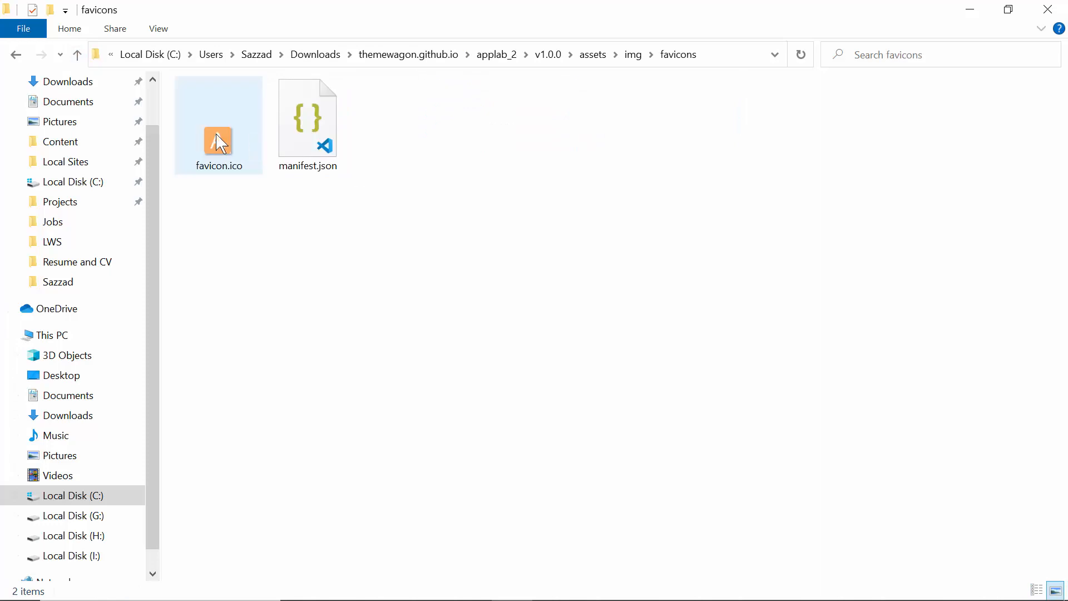
{"action": "left_click", "coordinate": [77, 55]}
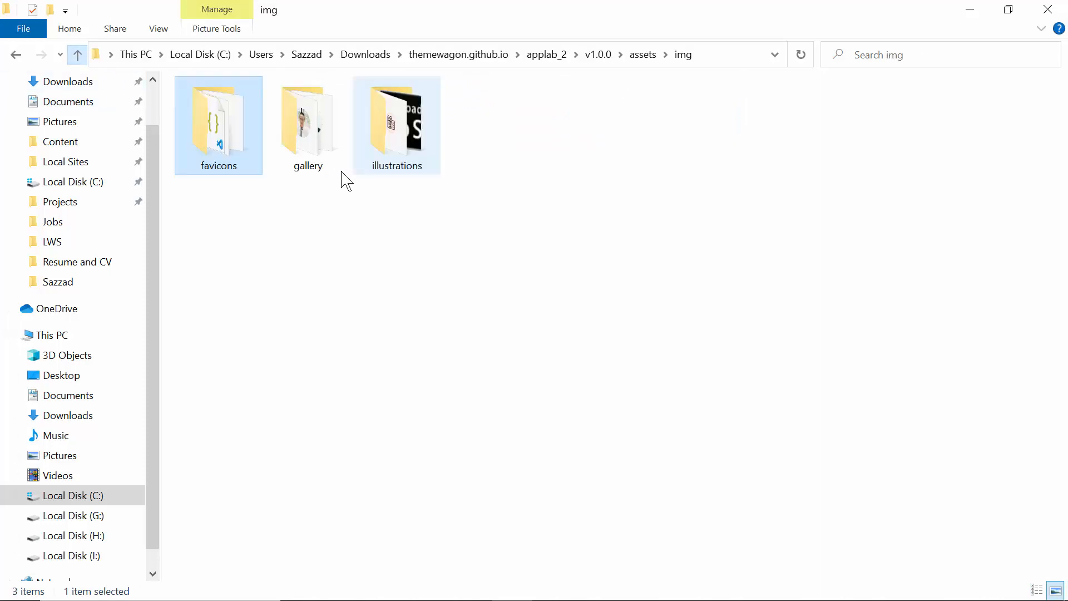
{"action": "double_click", "coordinate": [307, 120]}
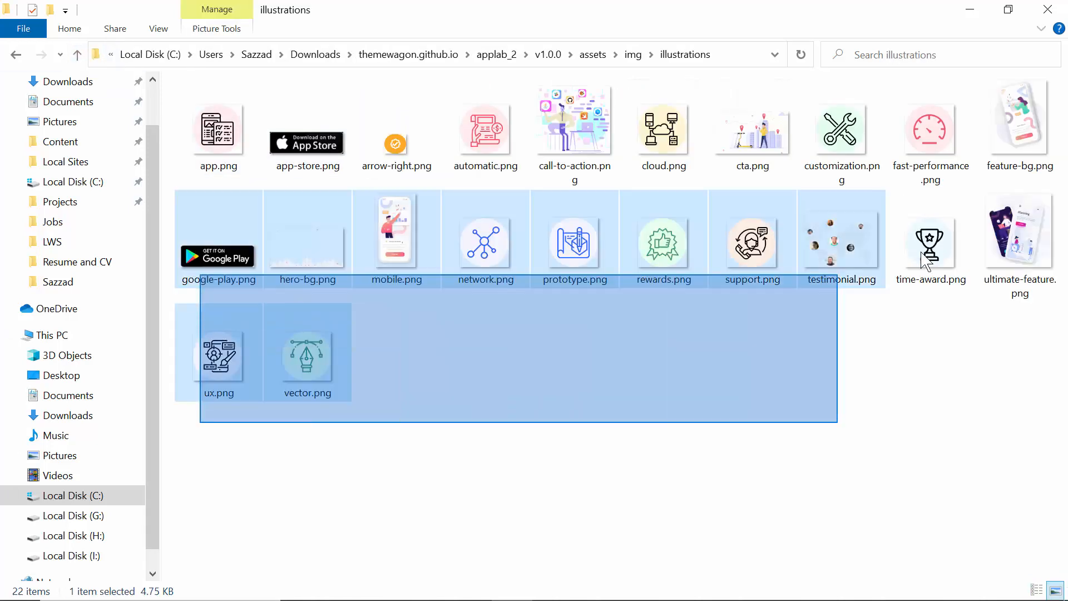
{"action": "left_click", "coordinate": [78, 55]}
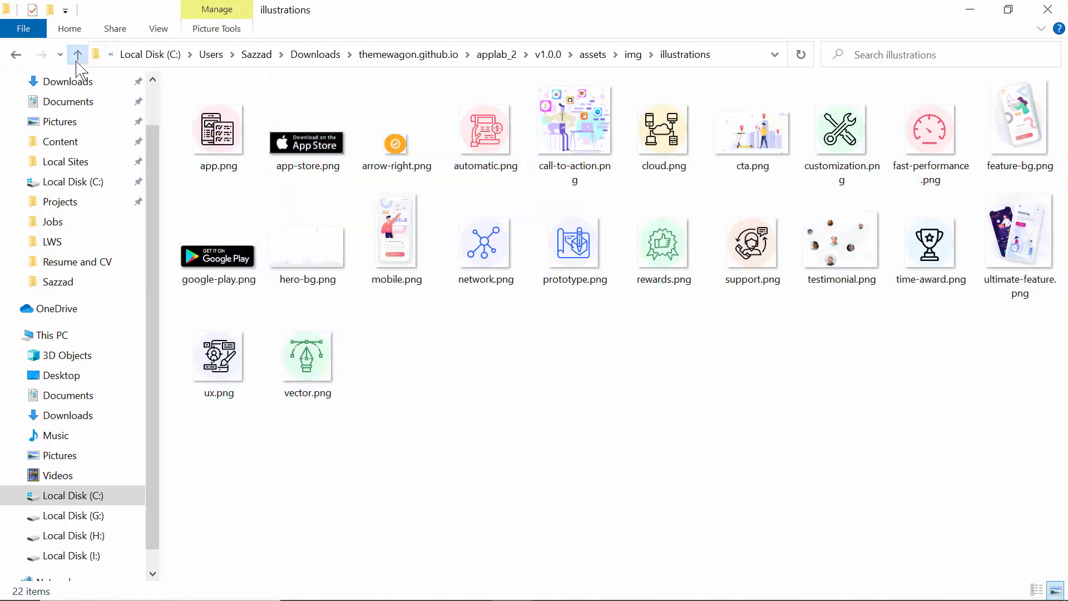
{"action": "left_click", "coordinate": [80, 55]}
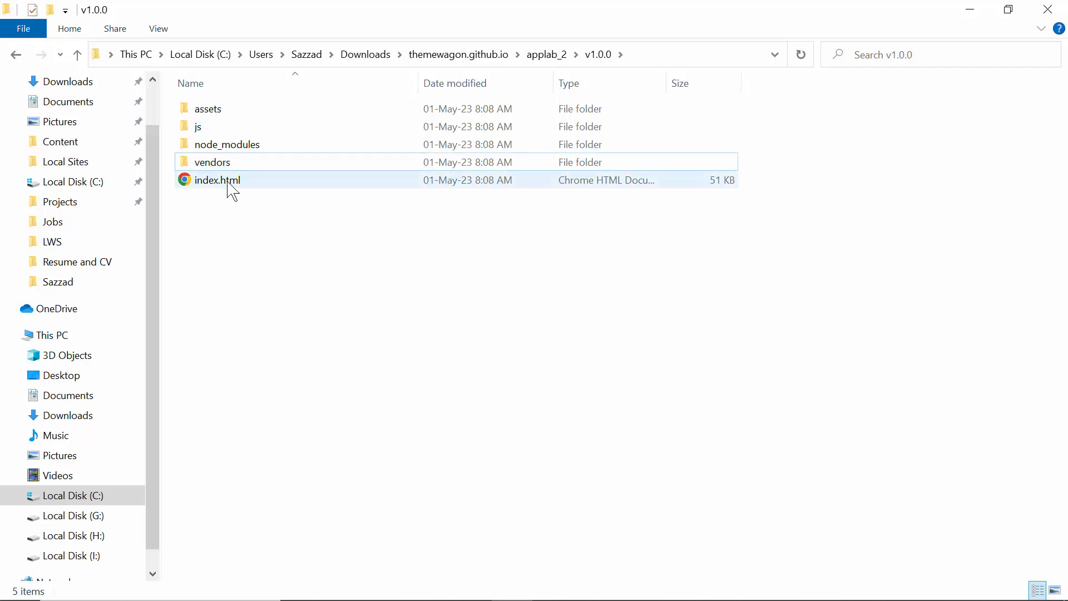
Open the extracted site's index.html from File Explorer so it loads in Chrome as a local file
{"action": "double_click", "coordinate": [218, 180]}
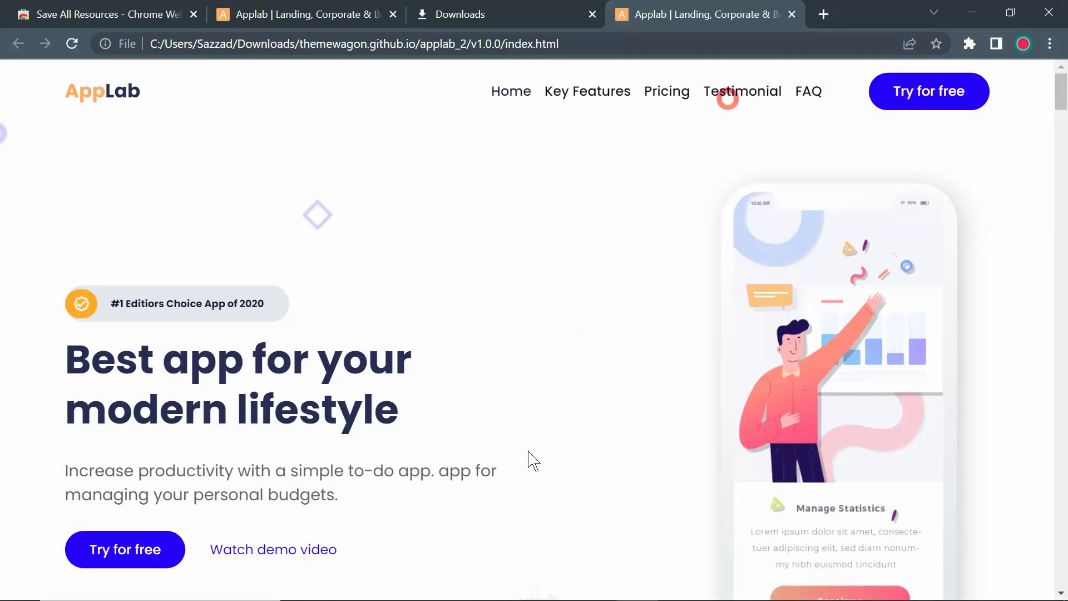
{"action": "mouse_move", "coordinate": [570, 406]}
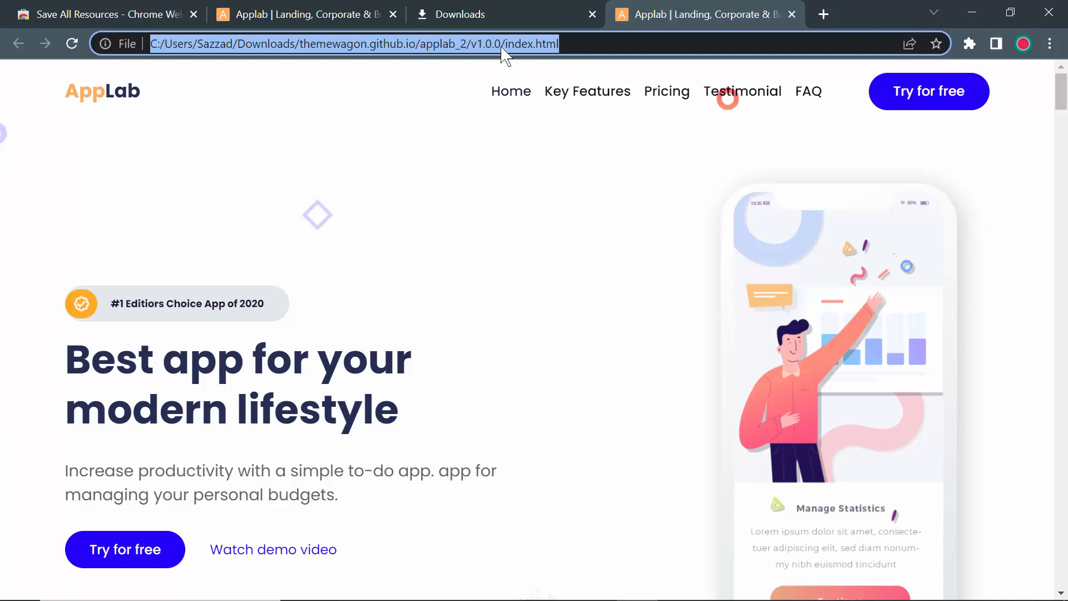
{"action": "mouse_move", "coordinate": [313, 87]}
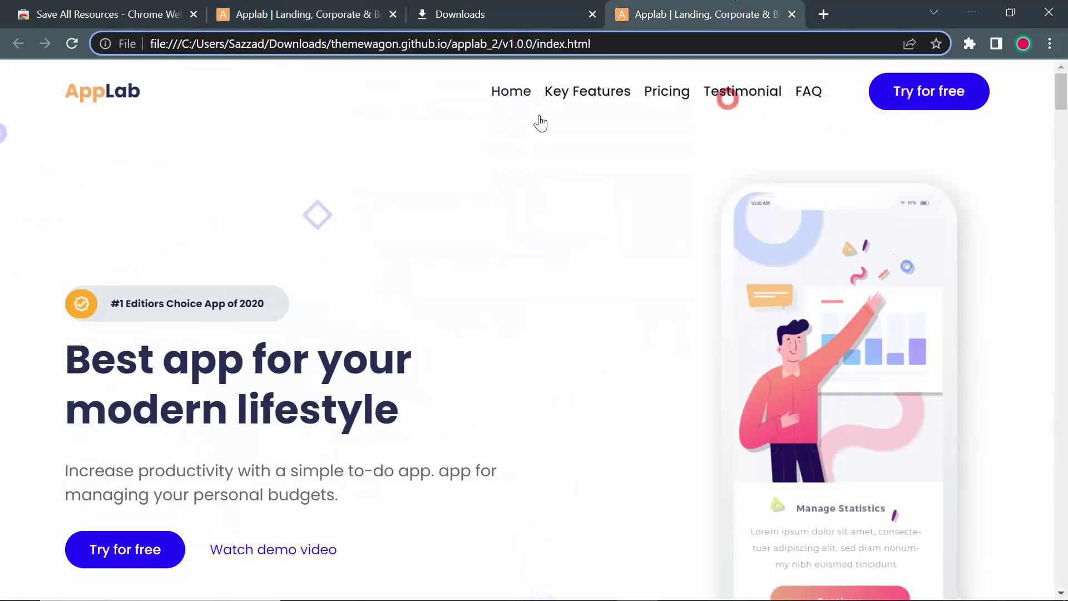
{"action": "mouse_move", "coordinate": [656, 173]}
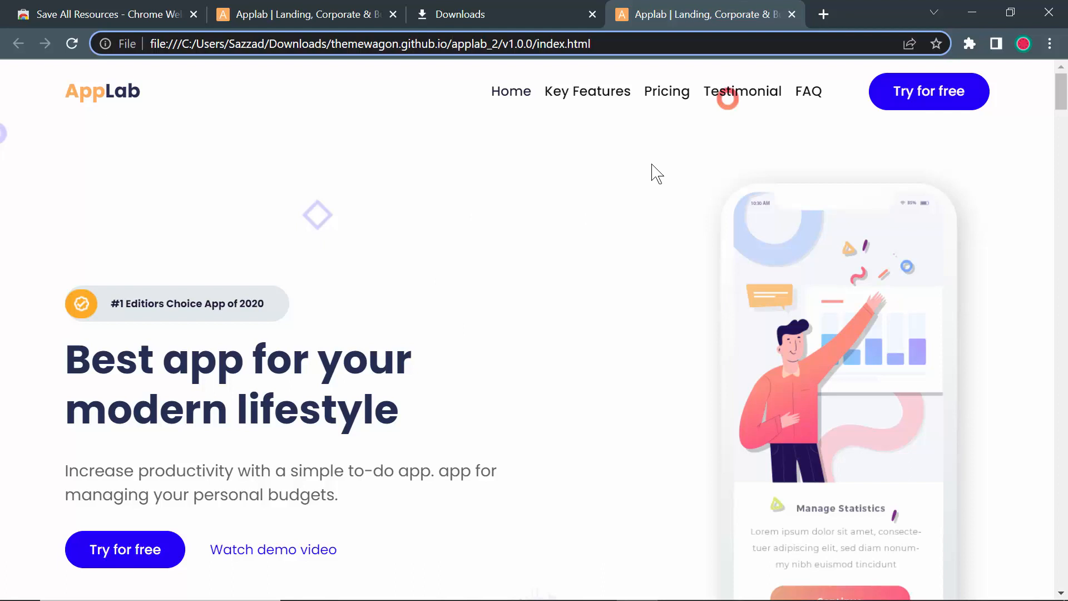
{"action": "mouse_move", "coordinate": [588, 304]}
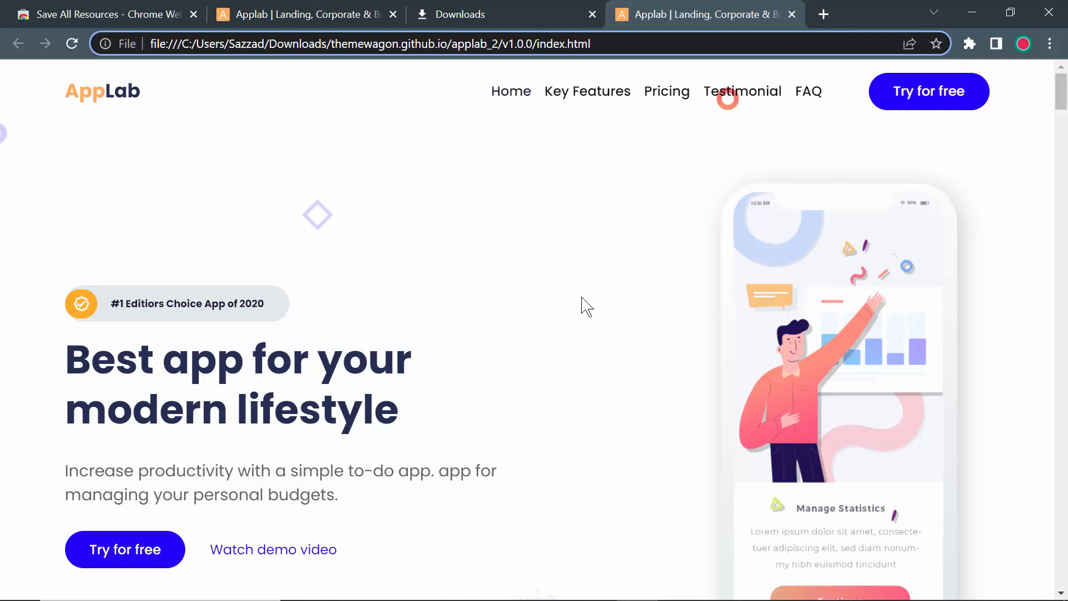
{"action": "mouse_move", "coordinate": [416, 414]}
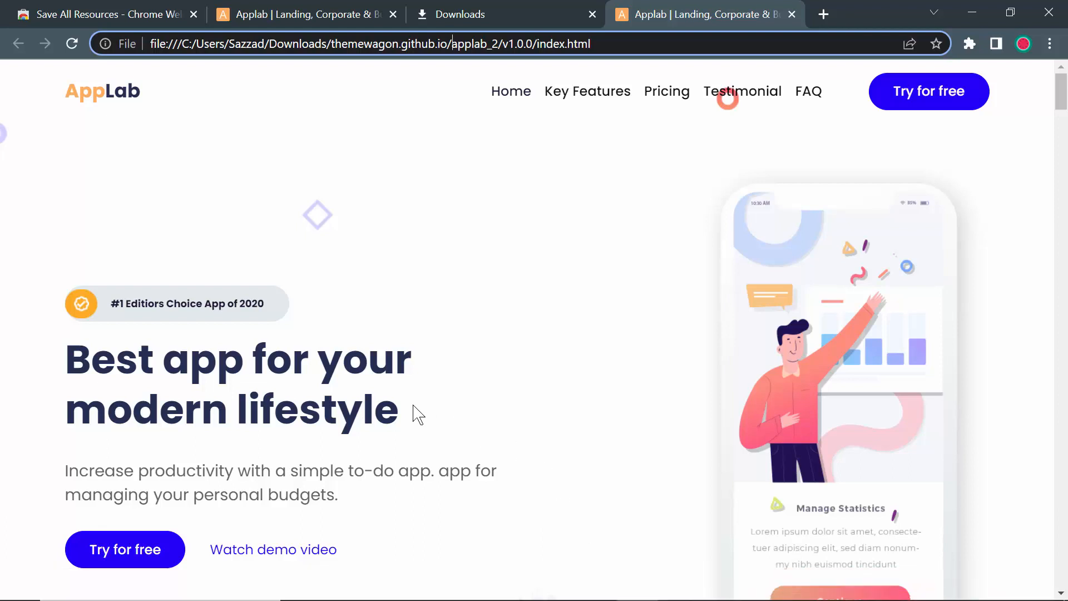
{"action": "mouse_move", "coordinate": [408, 407]}
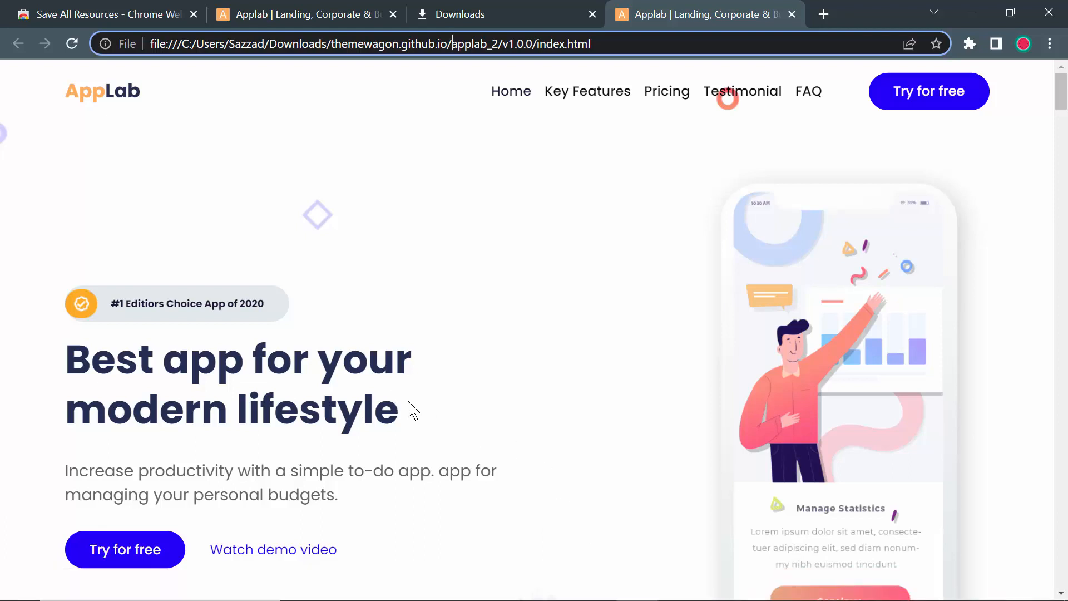
{"action": "mouse_move", "coordinate": [260, 413]}
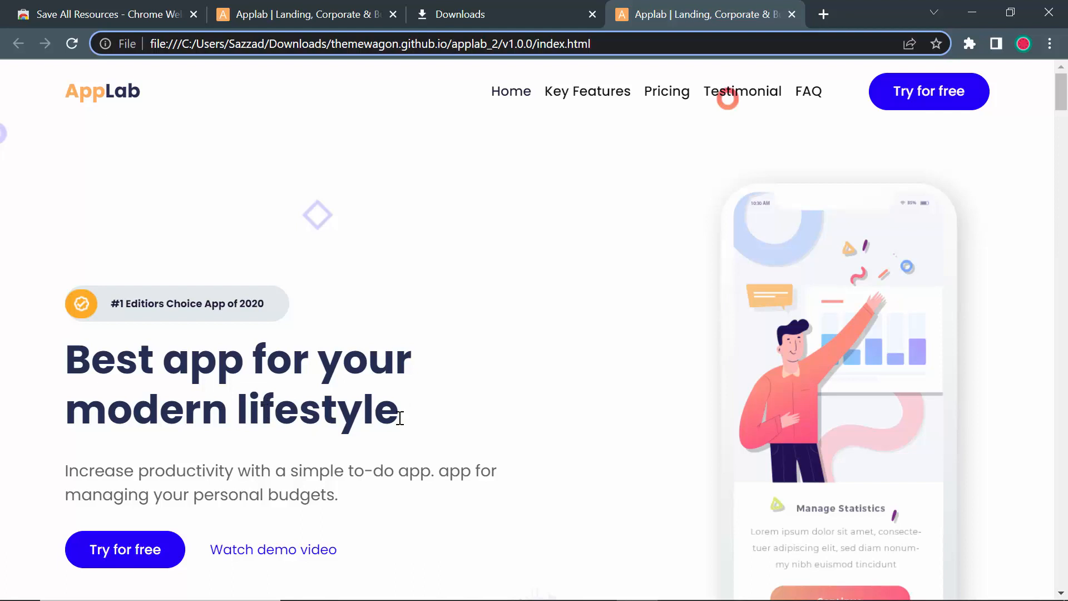
{"action": "double_click", "coordinate": [330, 409]}
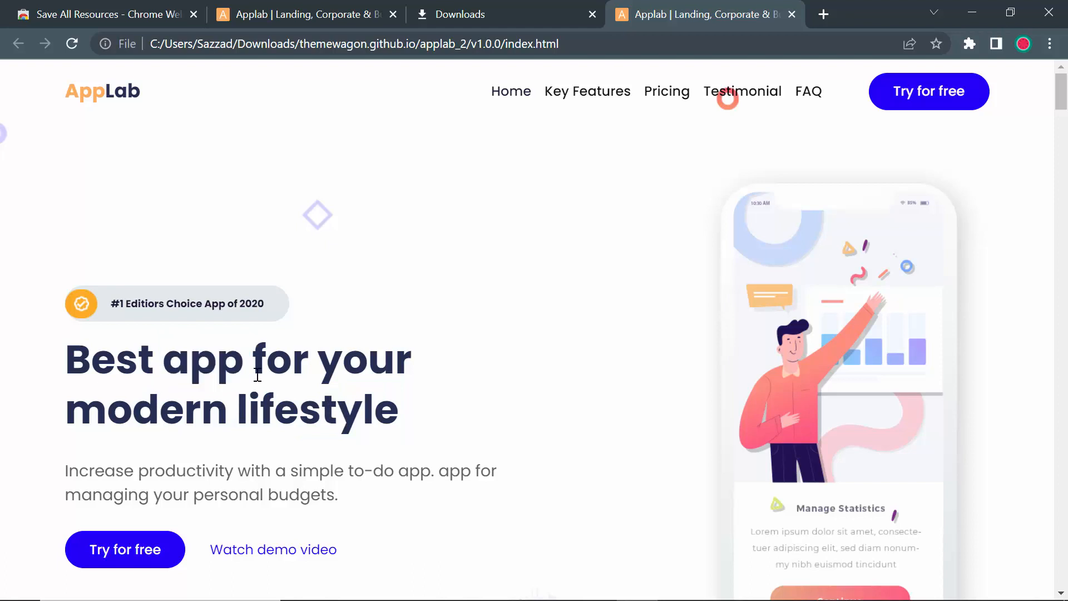
{"action": "mouse_move", "coordinate": [311, 369]}
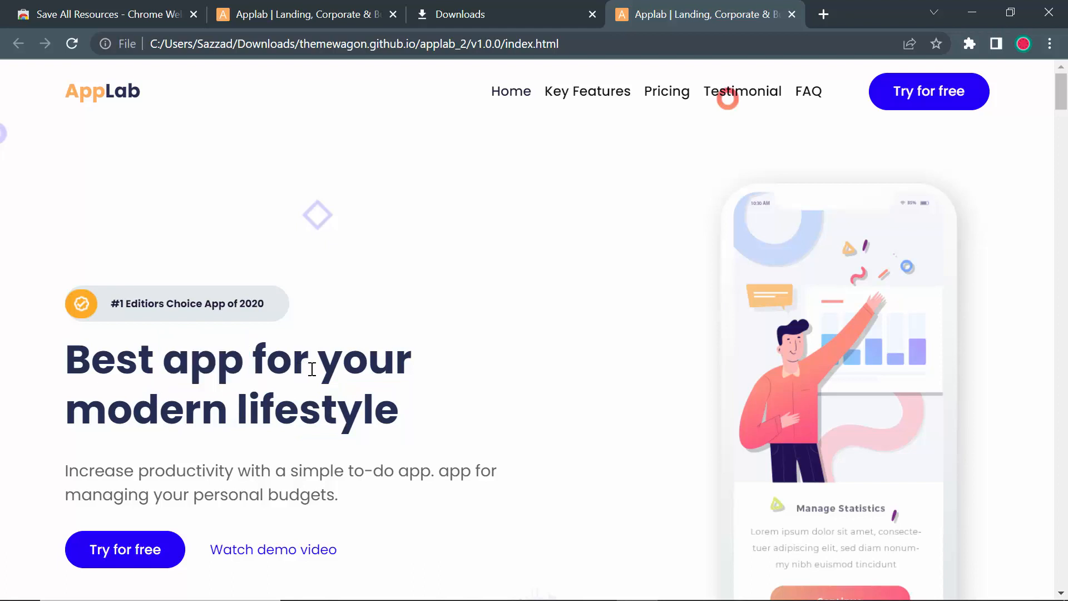
{"action": "mouse_move", "coordinate": [226, 414]}
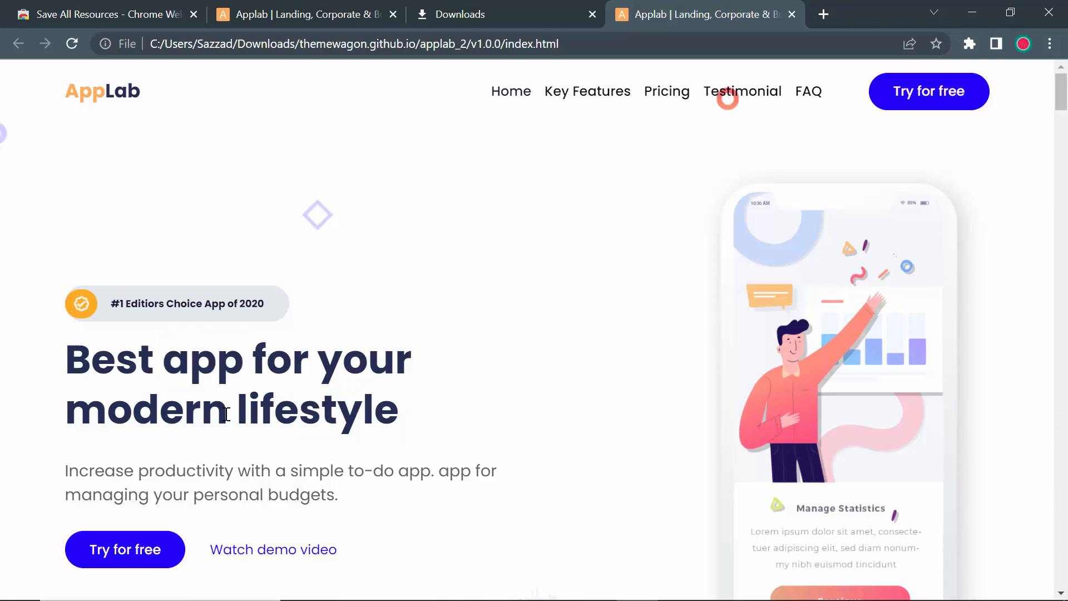
{"action": "mouse_move", "coordinate": [205, 367]}
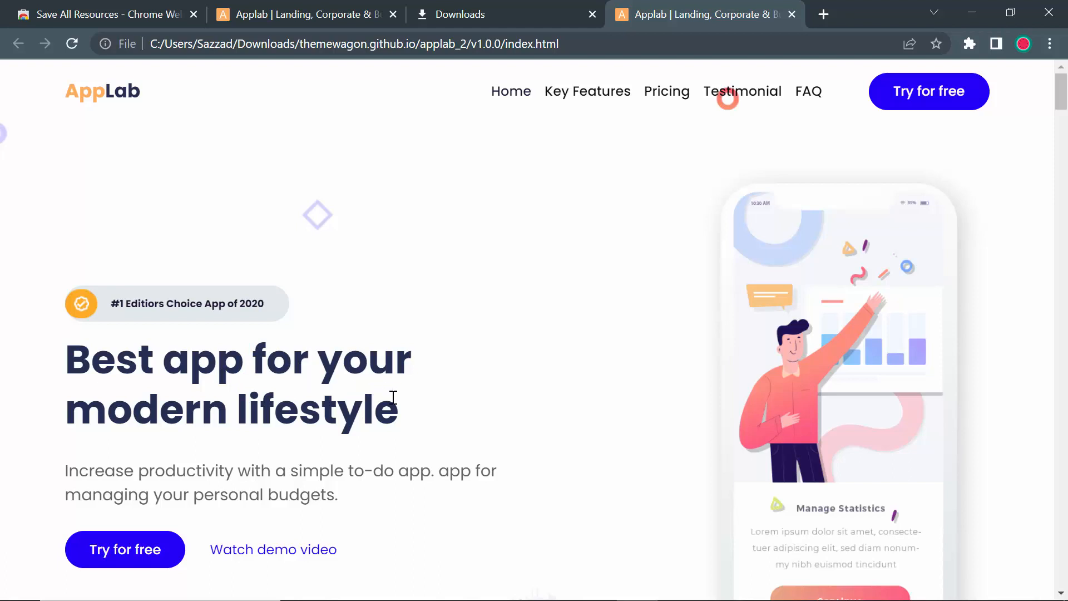
{"action": "mouse_move", "coordinate": [400, 415]}
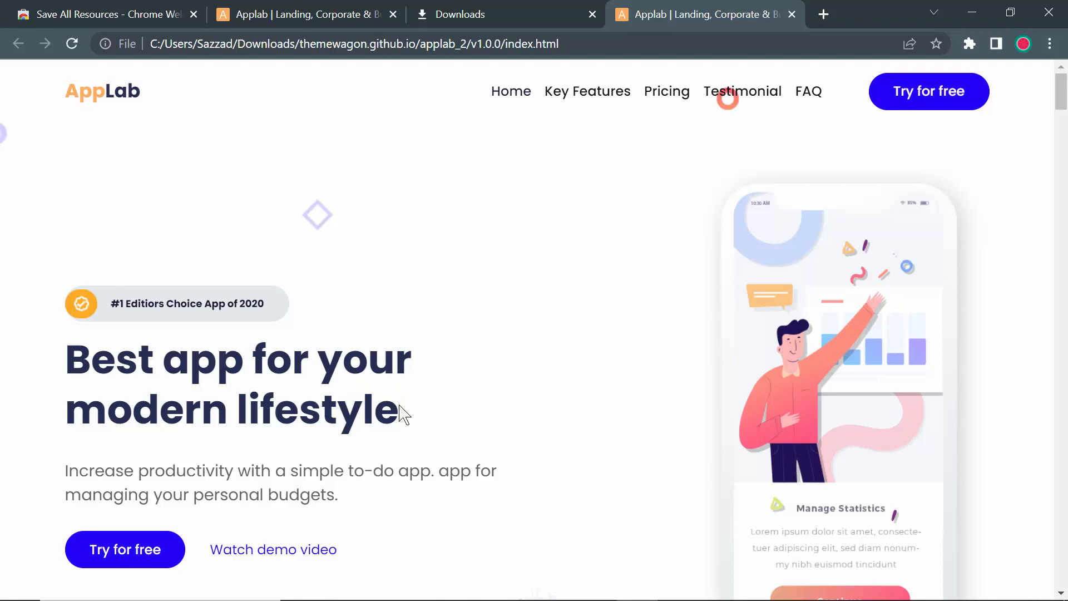